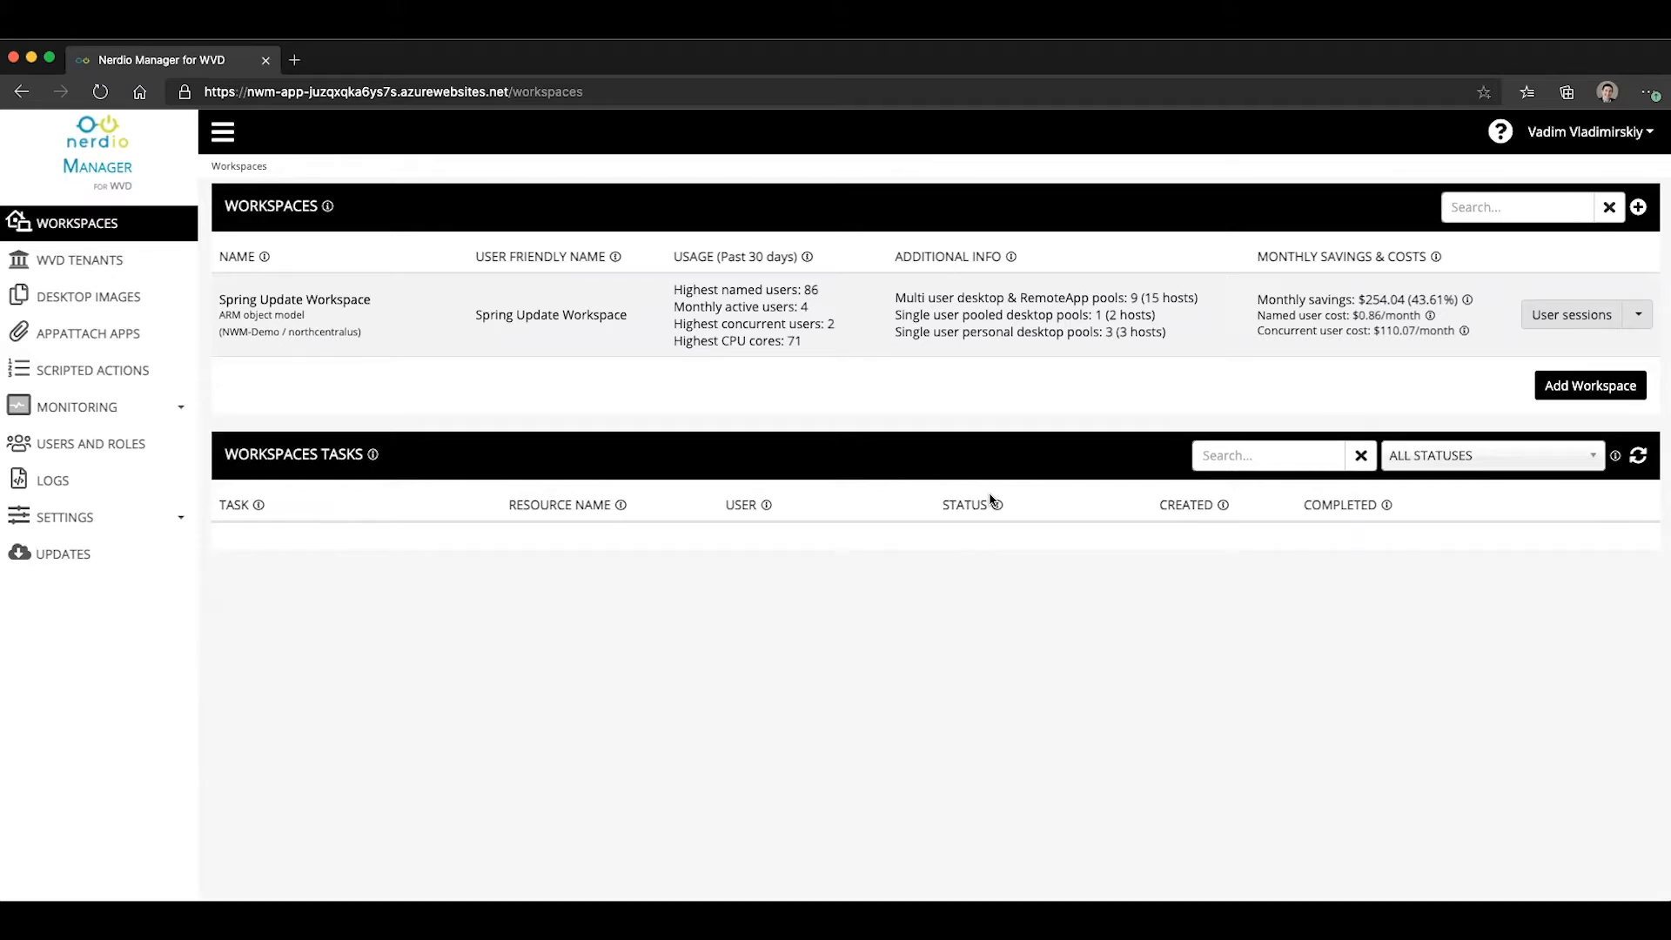
mouse_move(93, 370)
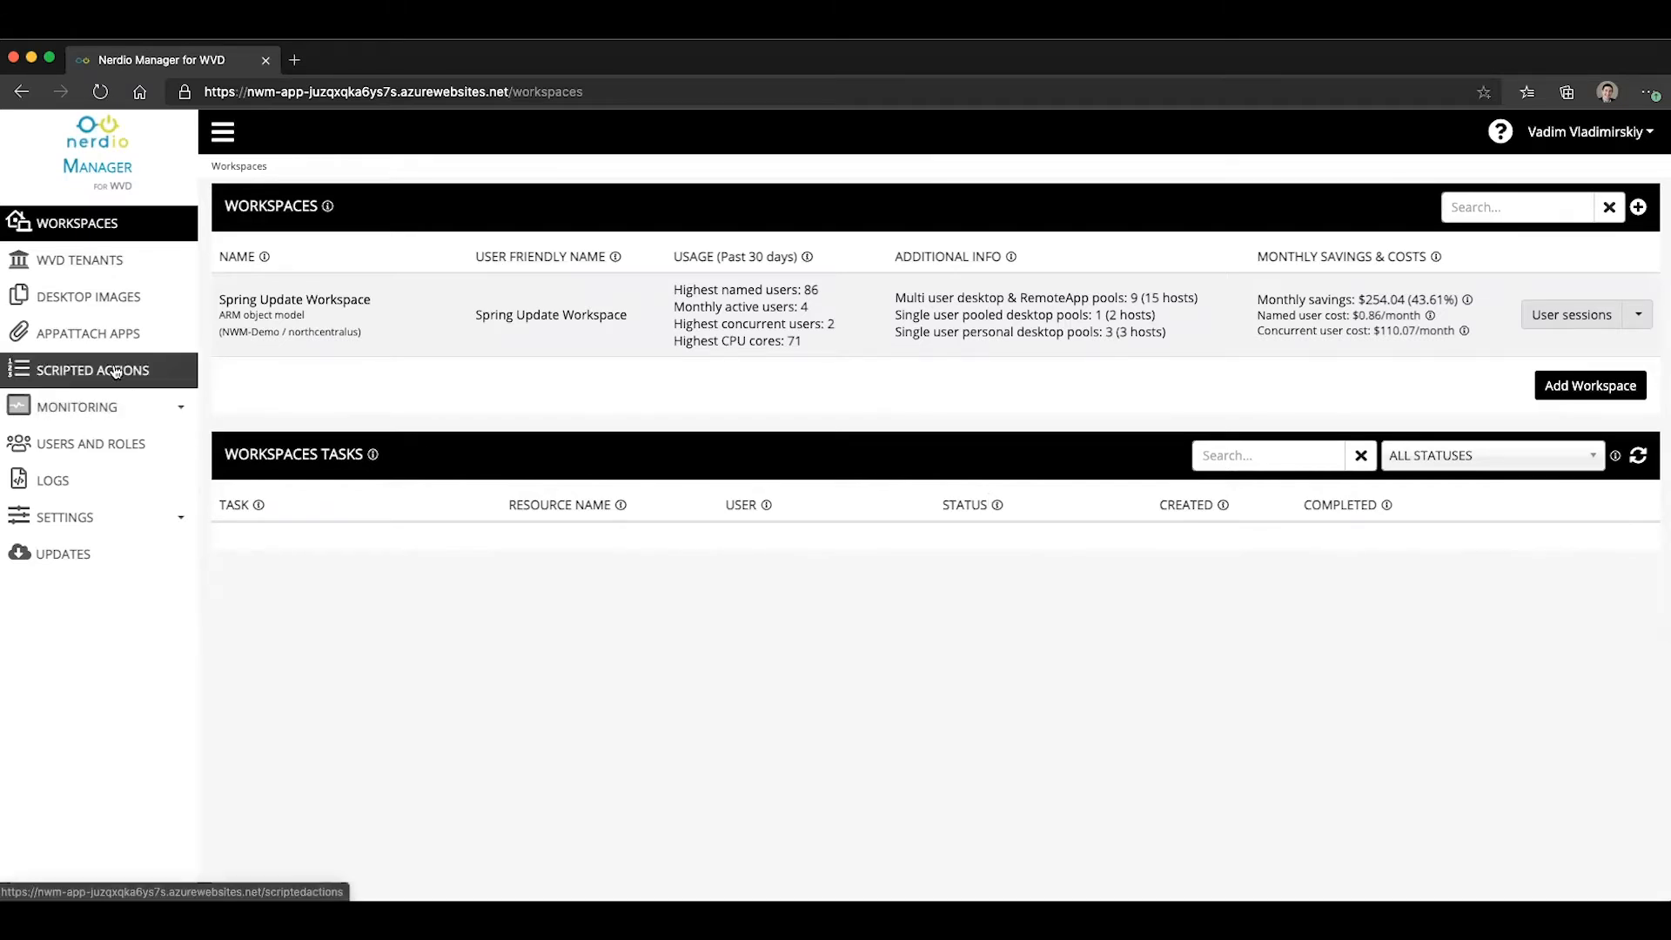
- Open Scripted Actions from the left sidebar to list Teams, Office, Zoom and optimization scripts
click(94, 370)
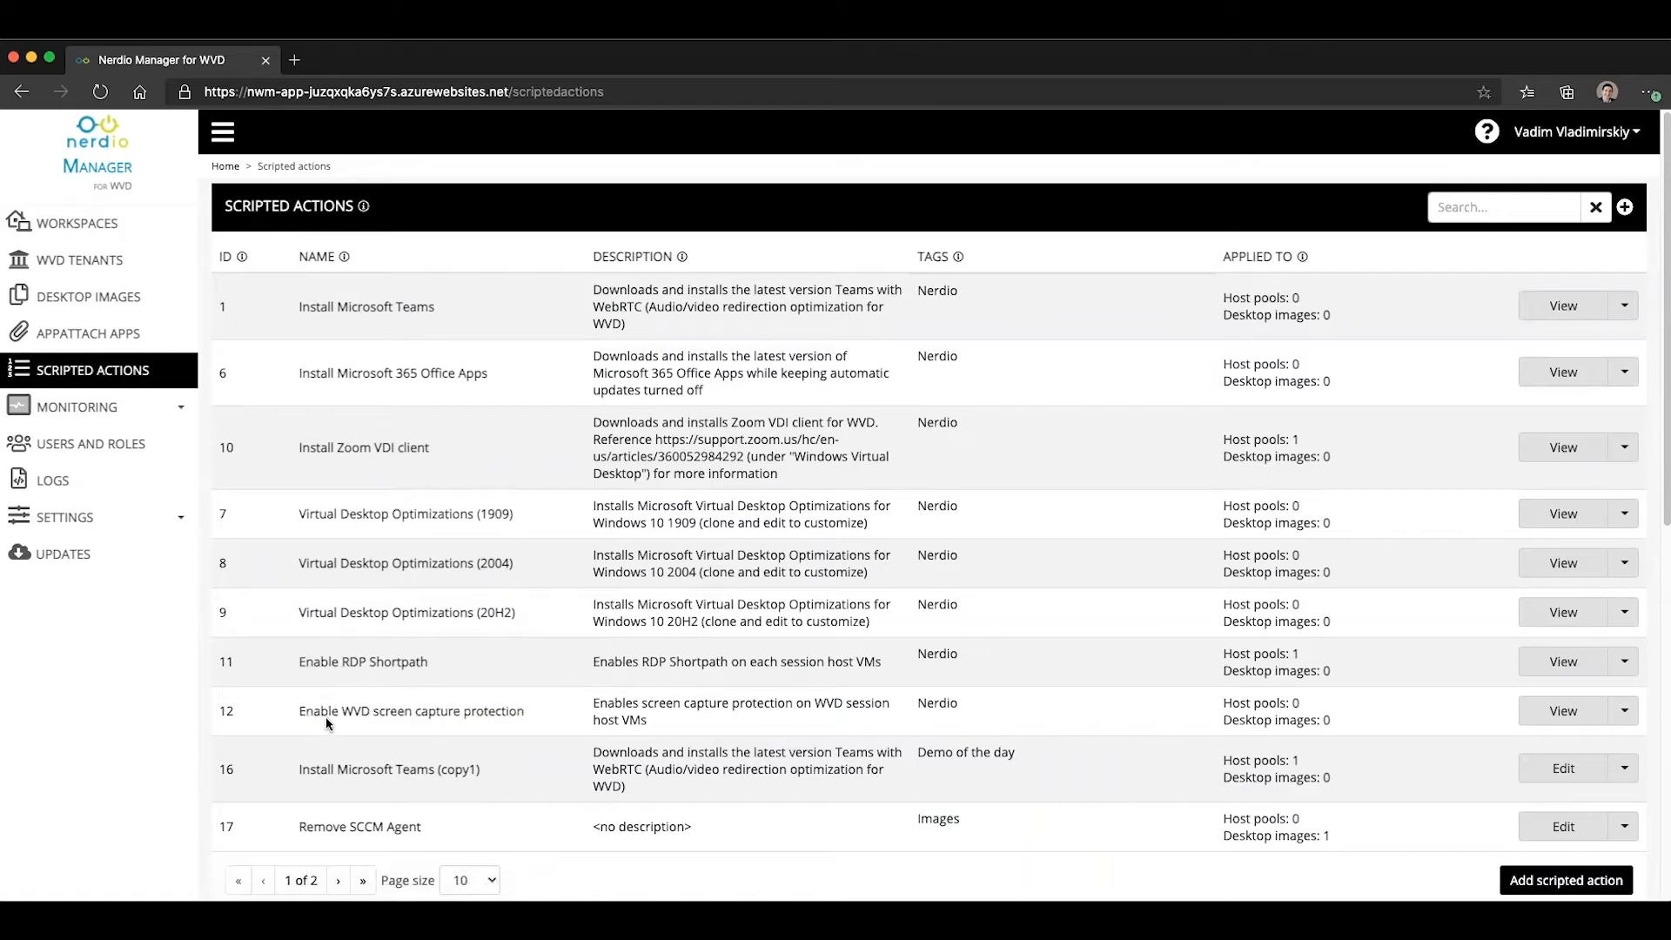
mouse_move(445, 730)
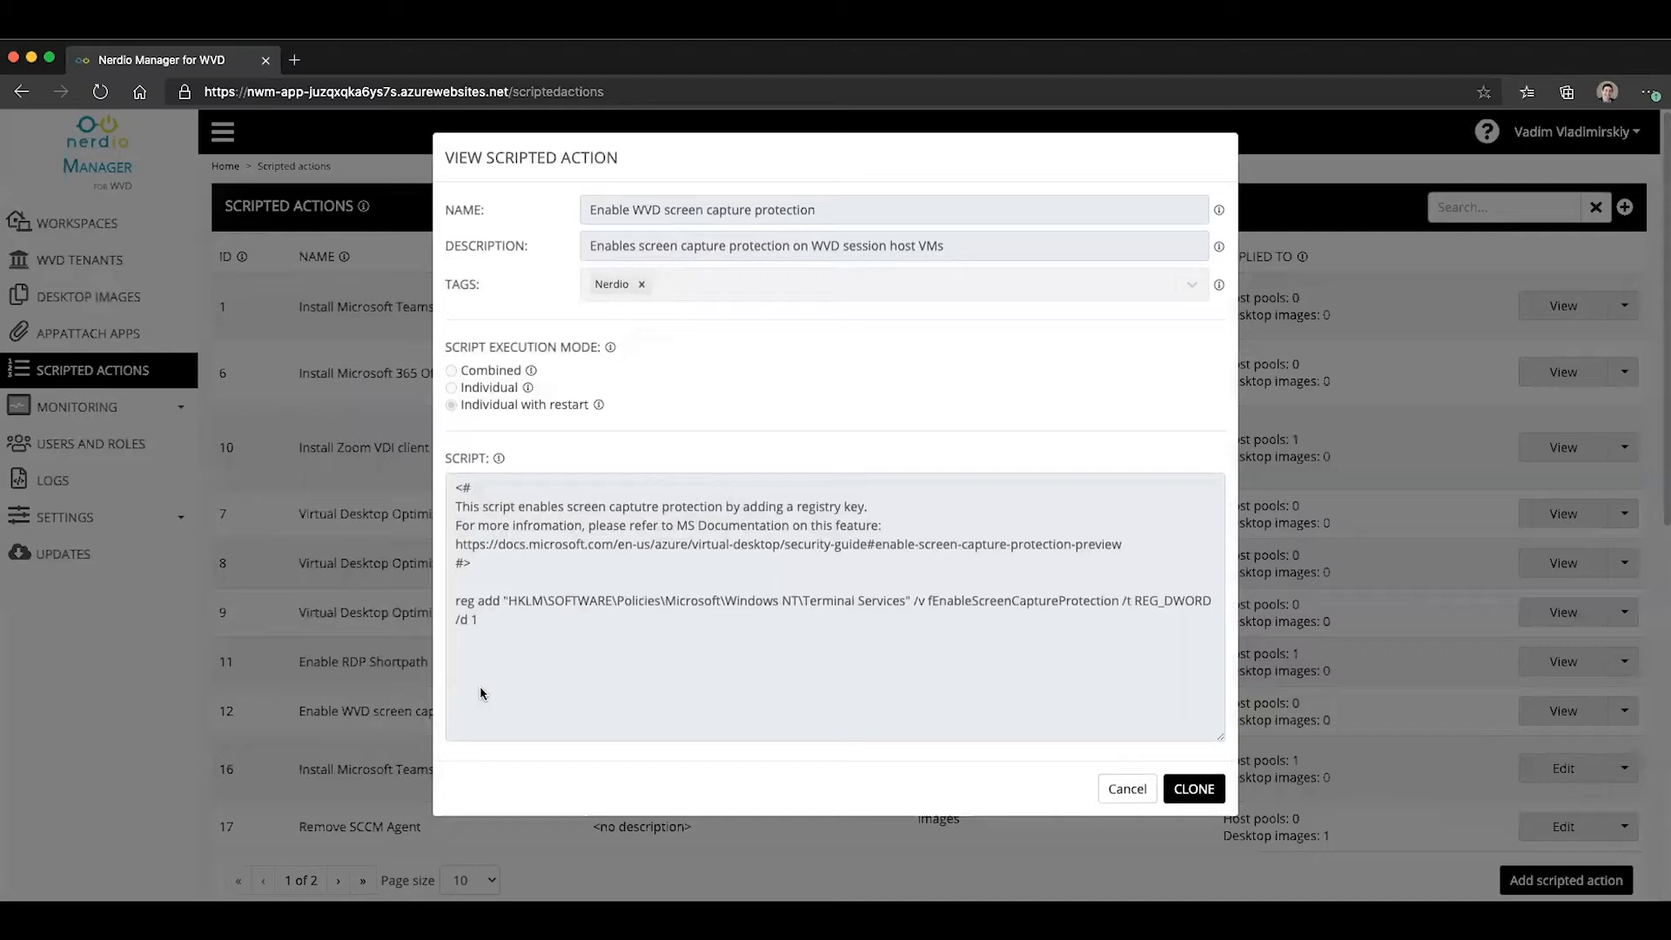
mouse_move(477, 626)
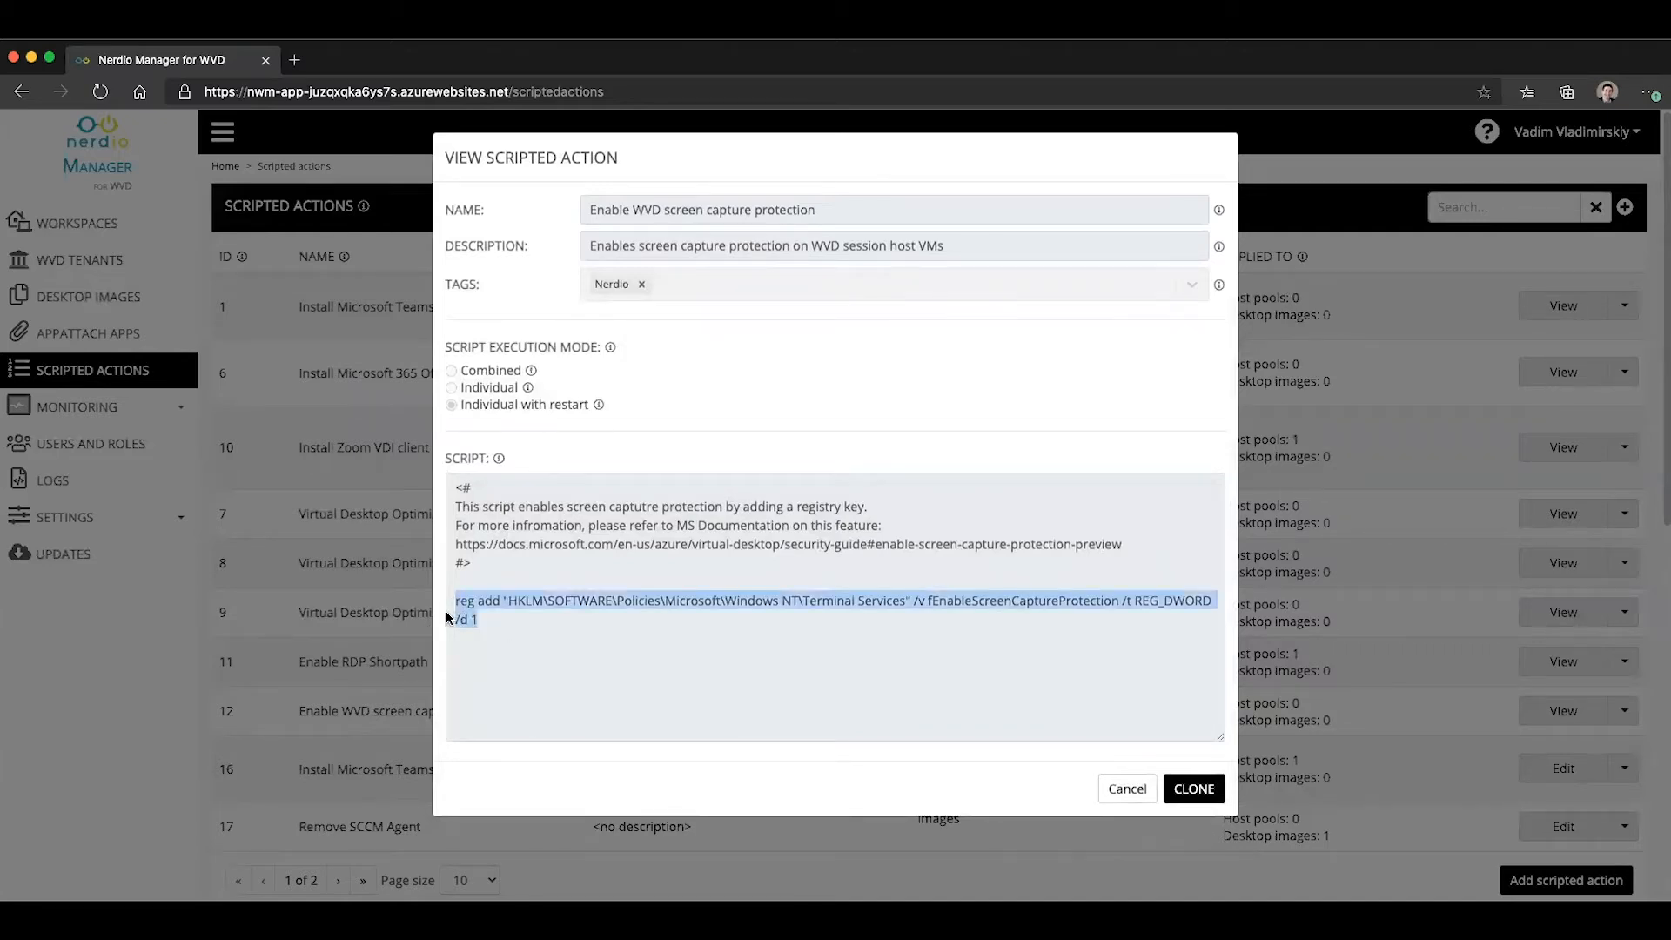
click(1125, 788)
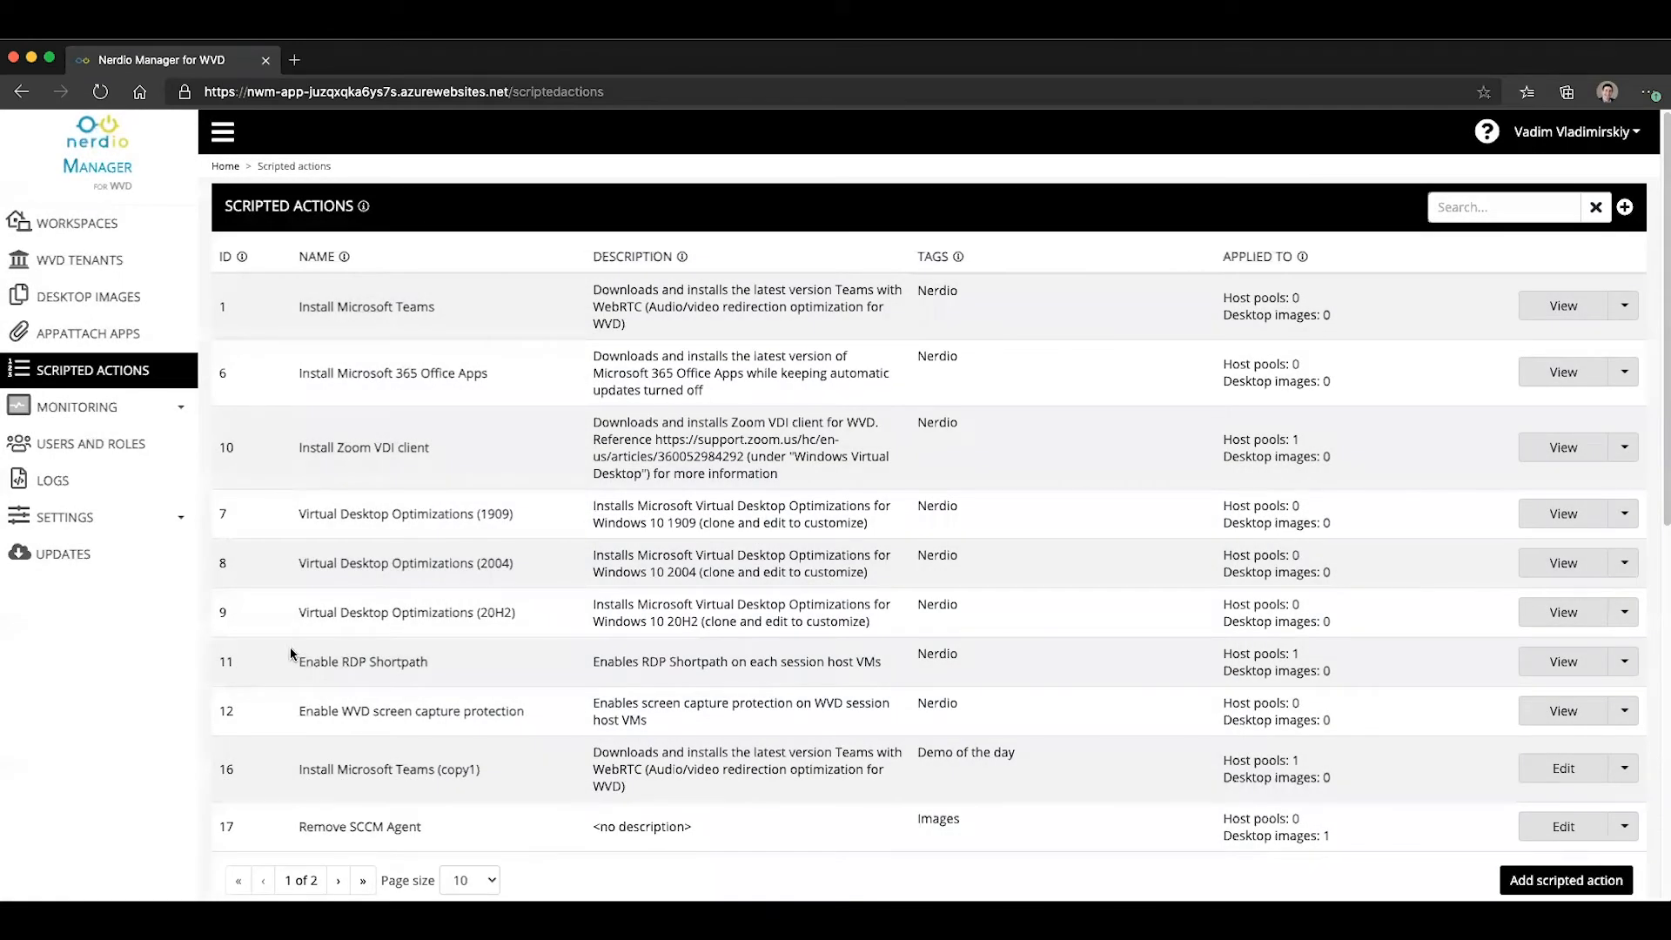
mouse_move(89, 332)
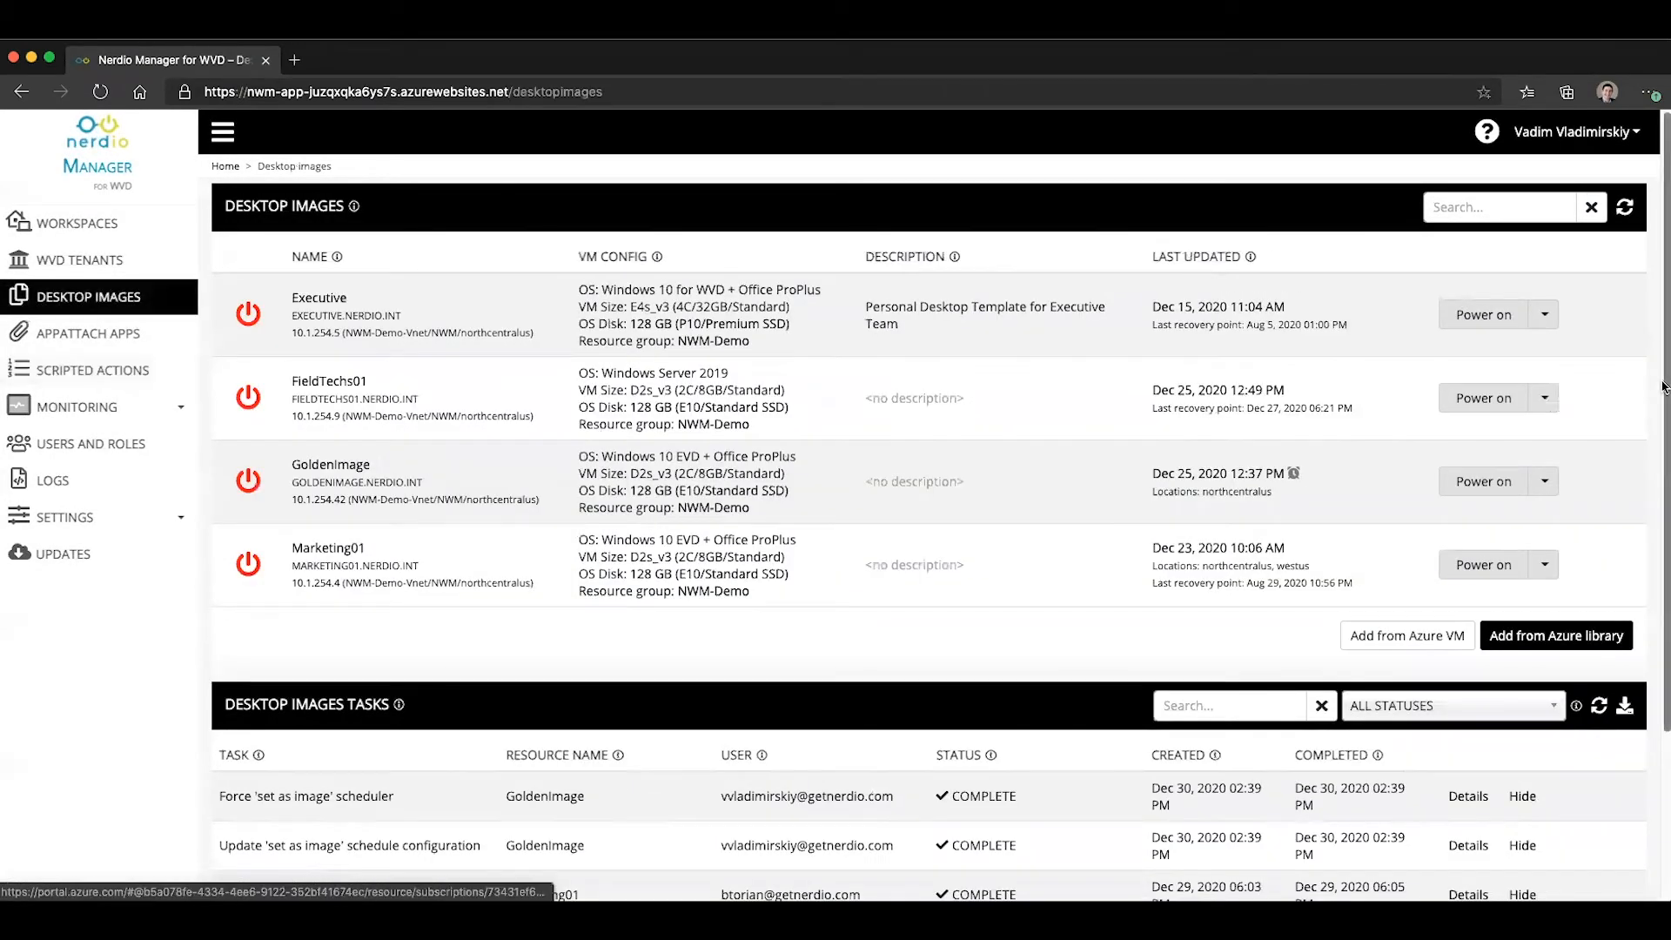
- Start setting FieldTechs01 as an image with PowerShell commands enabled beforehand
click(1542, 398)
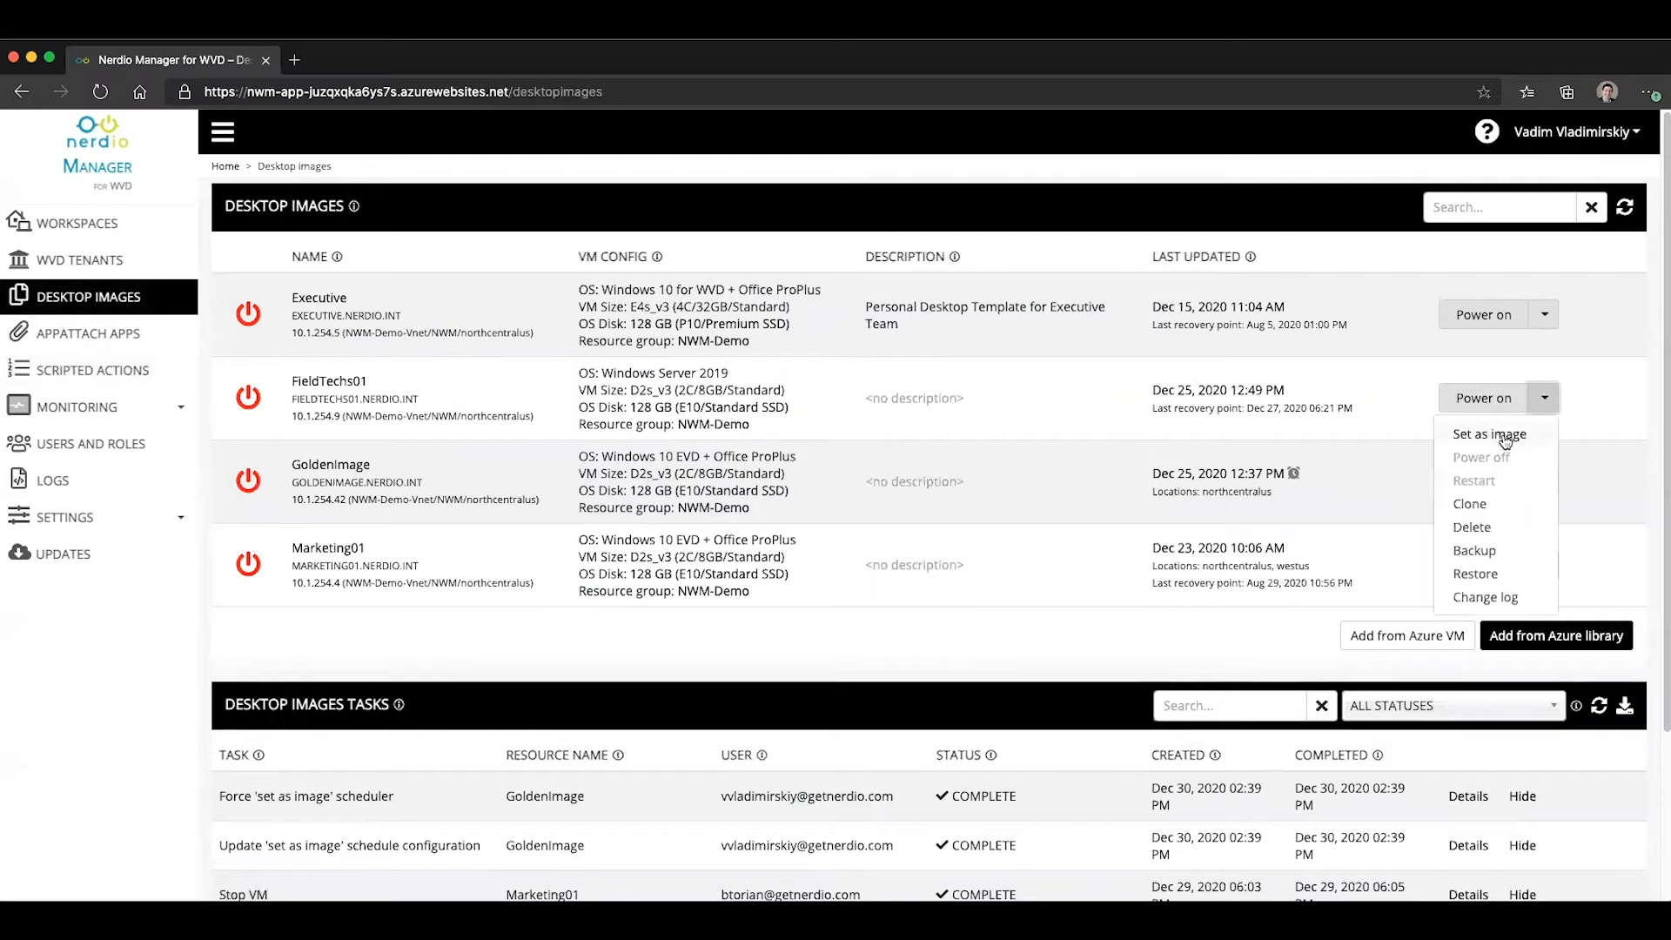
click(1489, 434)
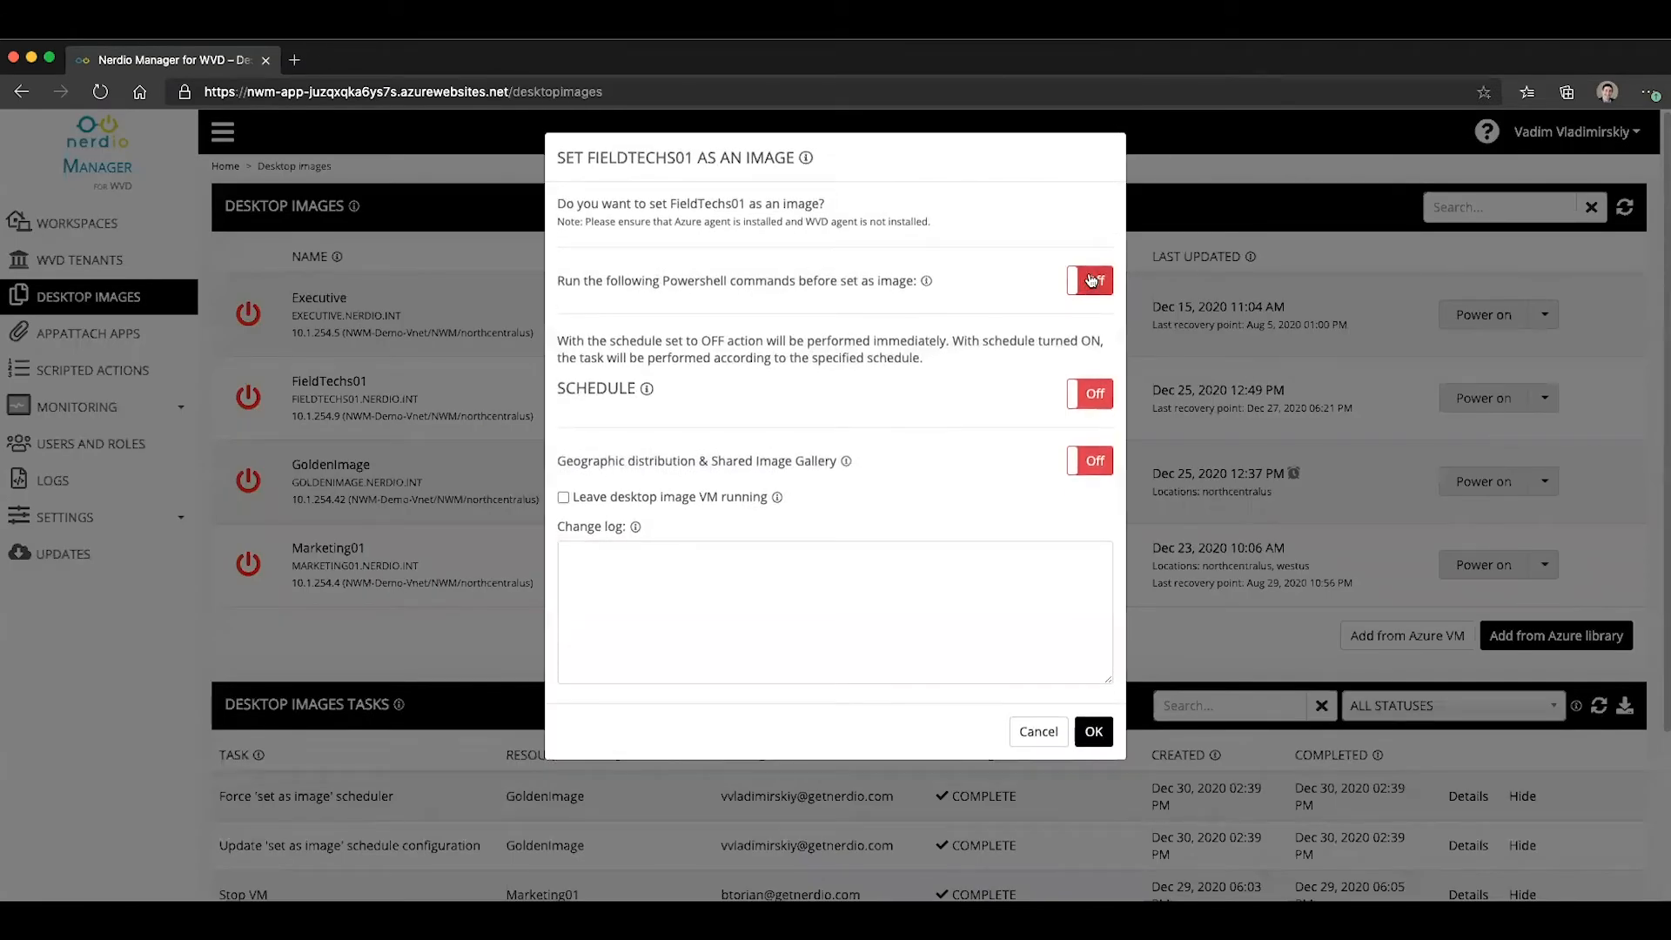
click(1088, 280)
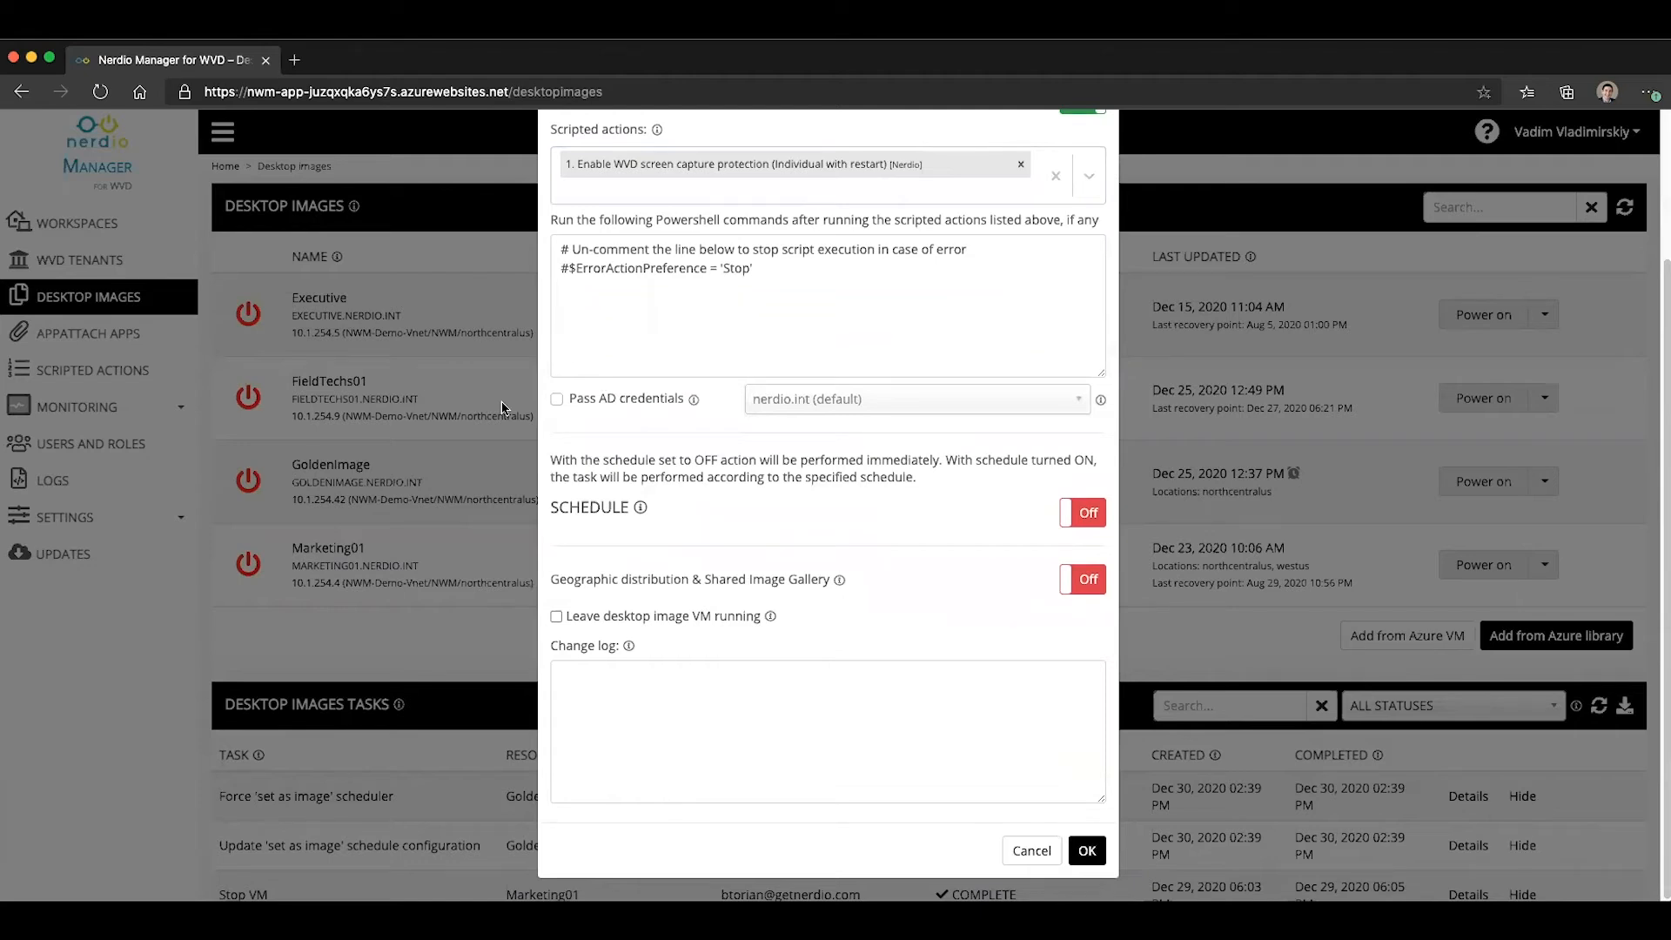
mouse_move(584, 208)
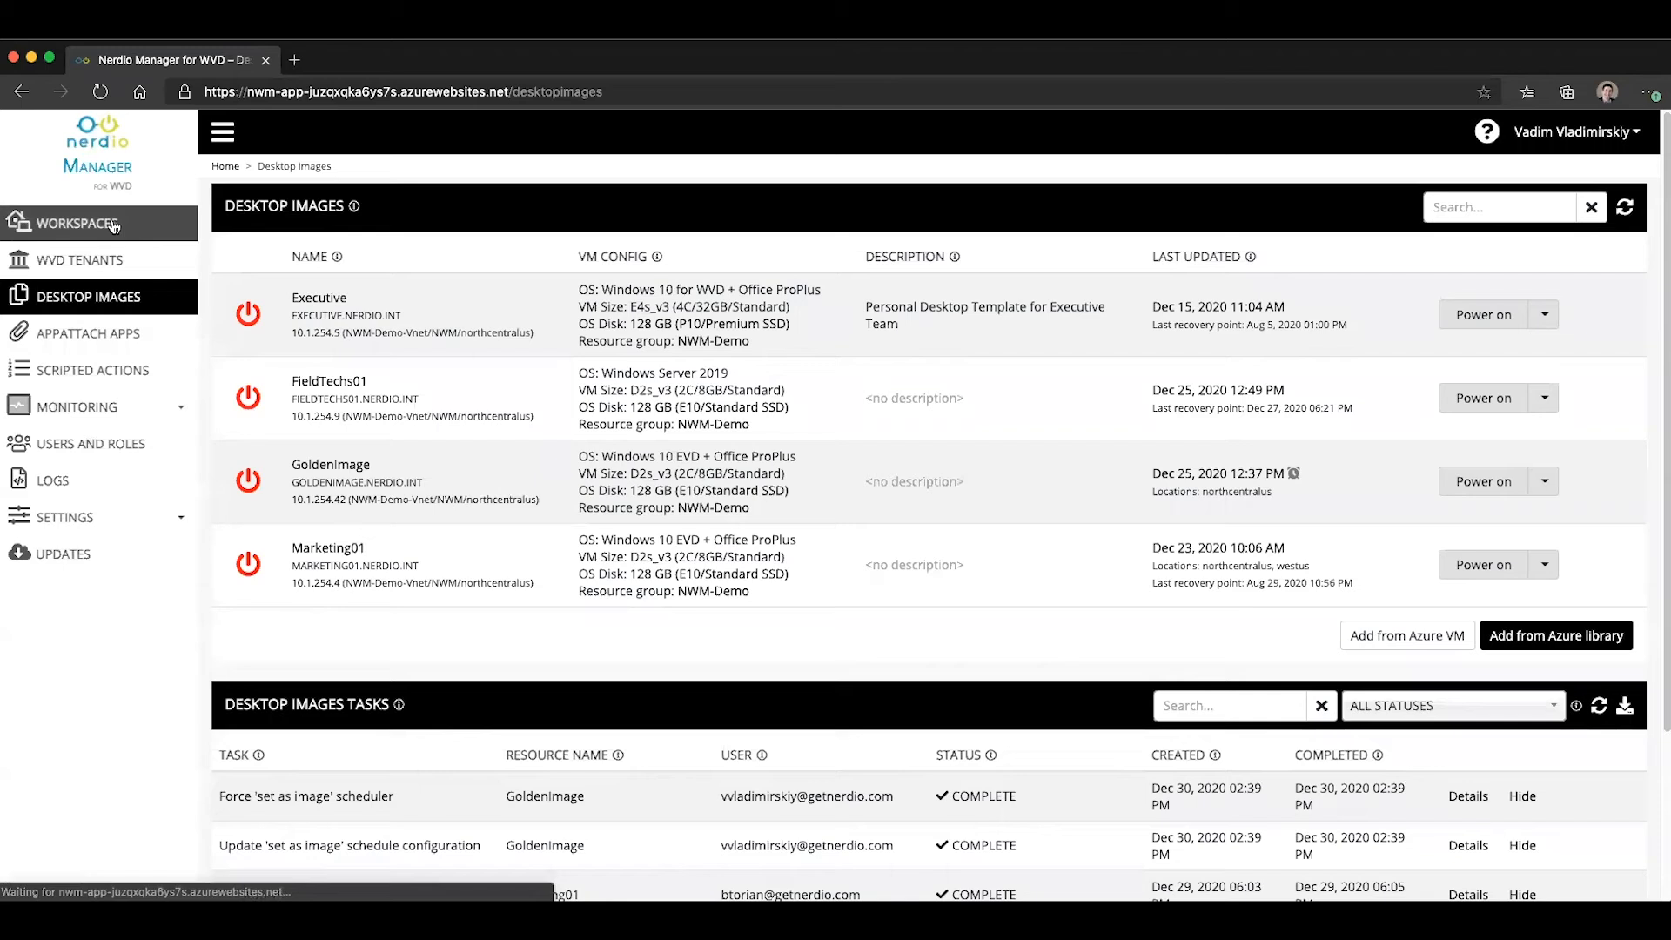
- Open Spring Update Workspace's host pools and the Marketing pool's Manage Hosts dropdown
click(75, 222)
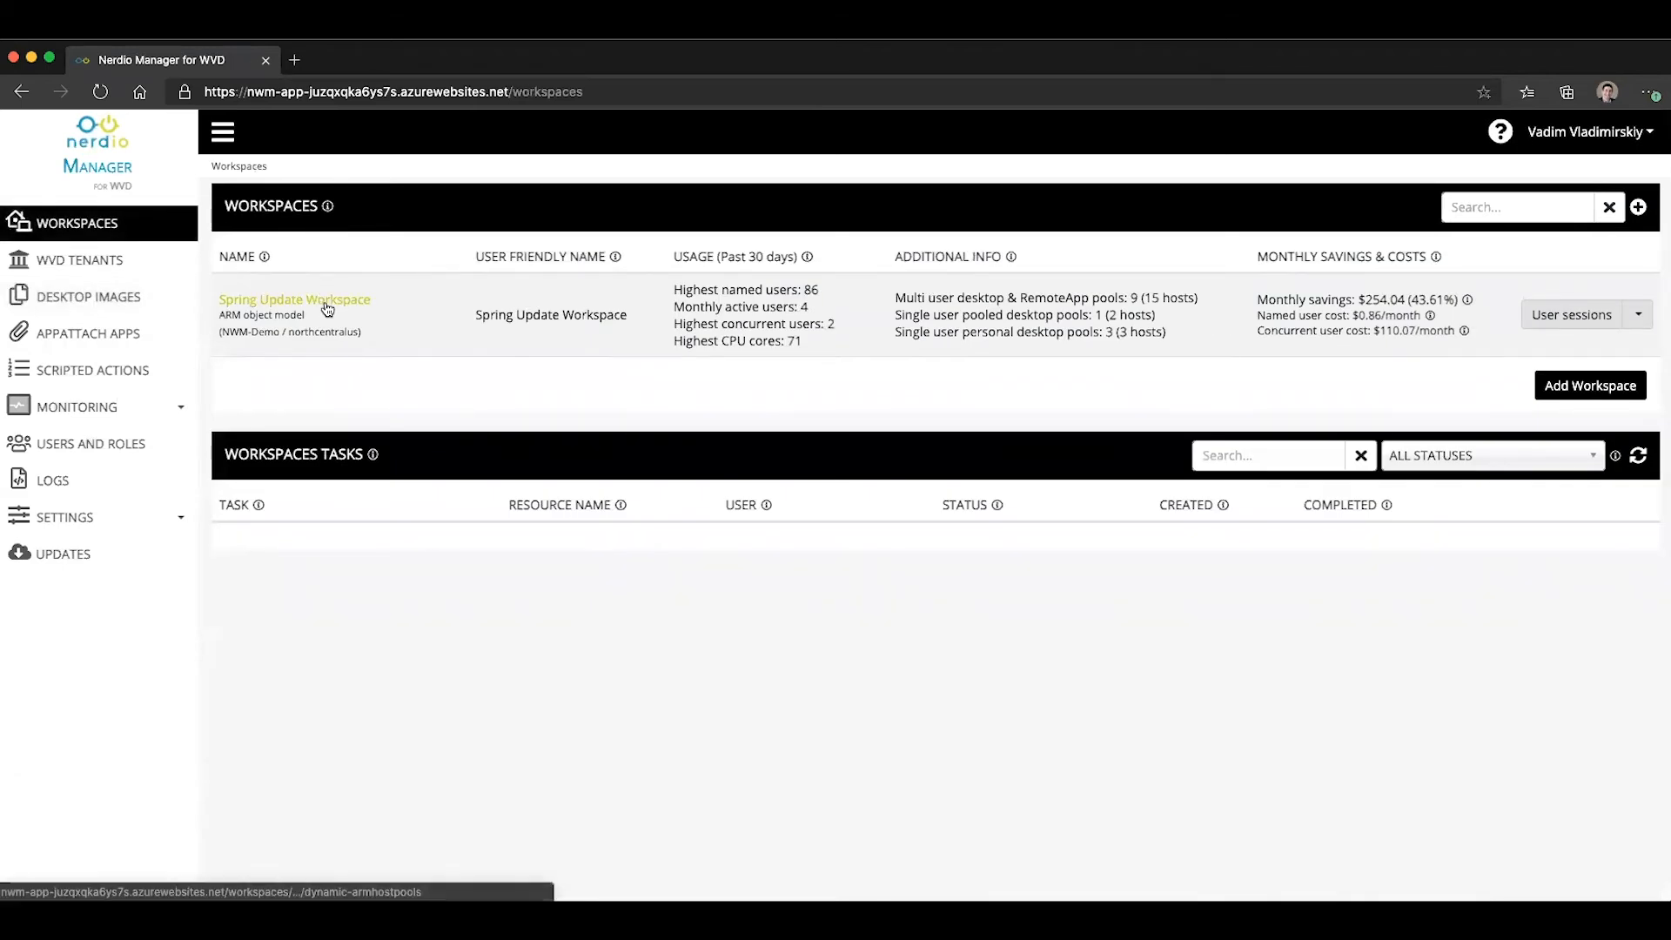
click(294, 299)
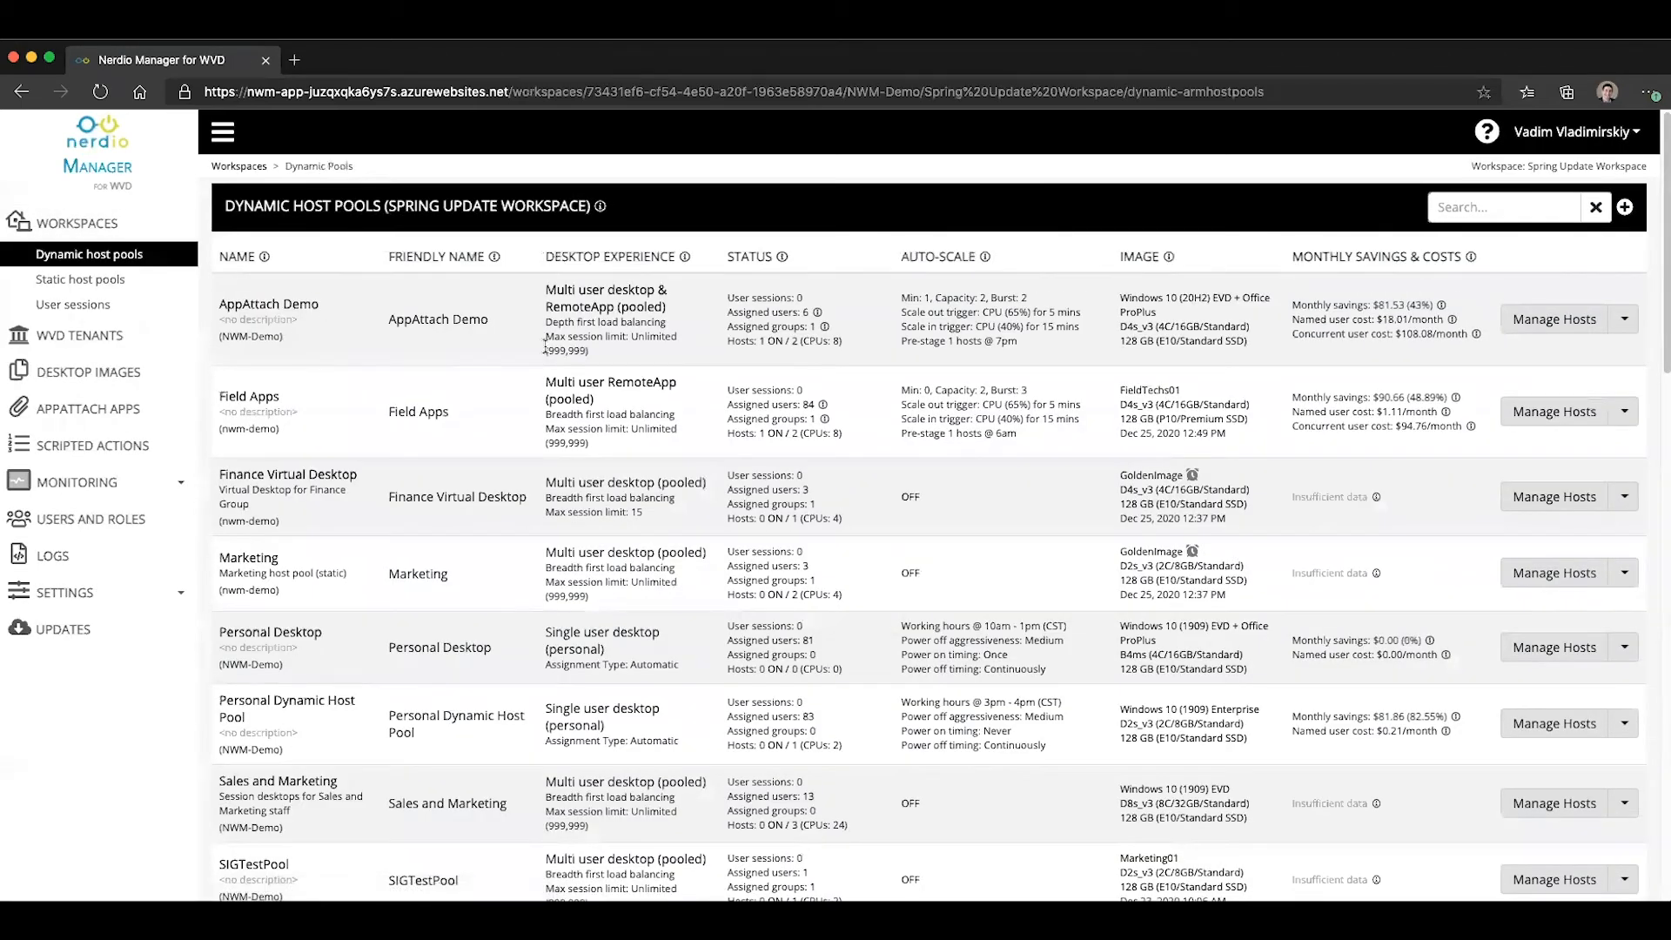
mouse_move(671, 597)
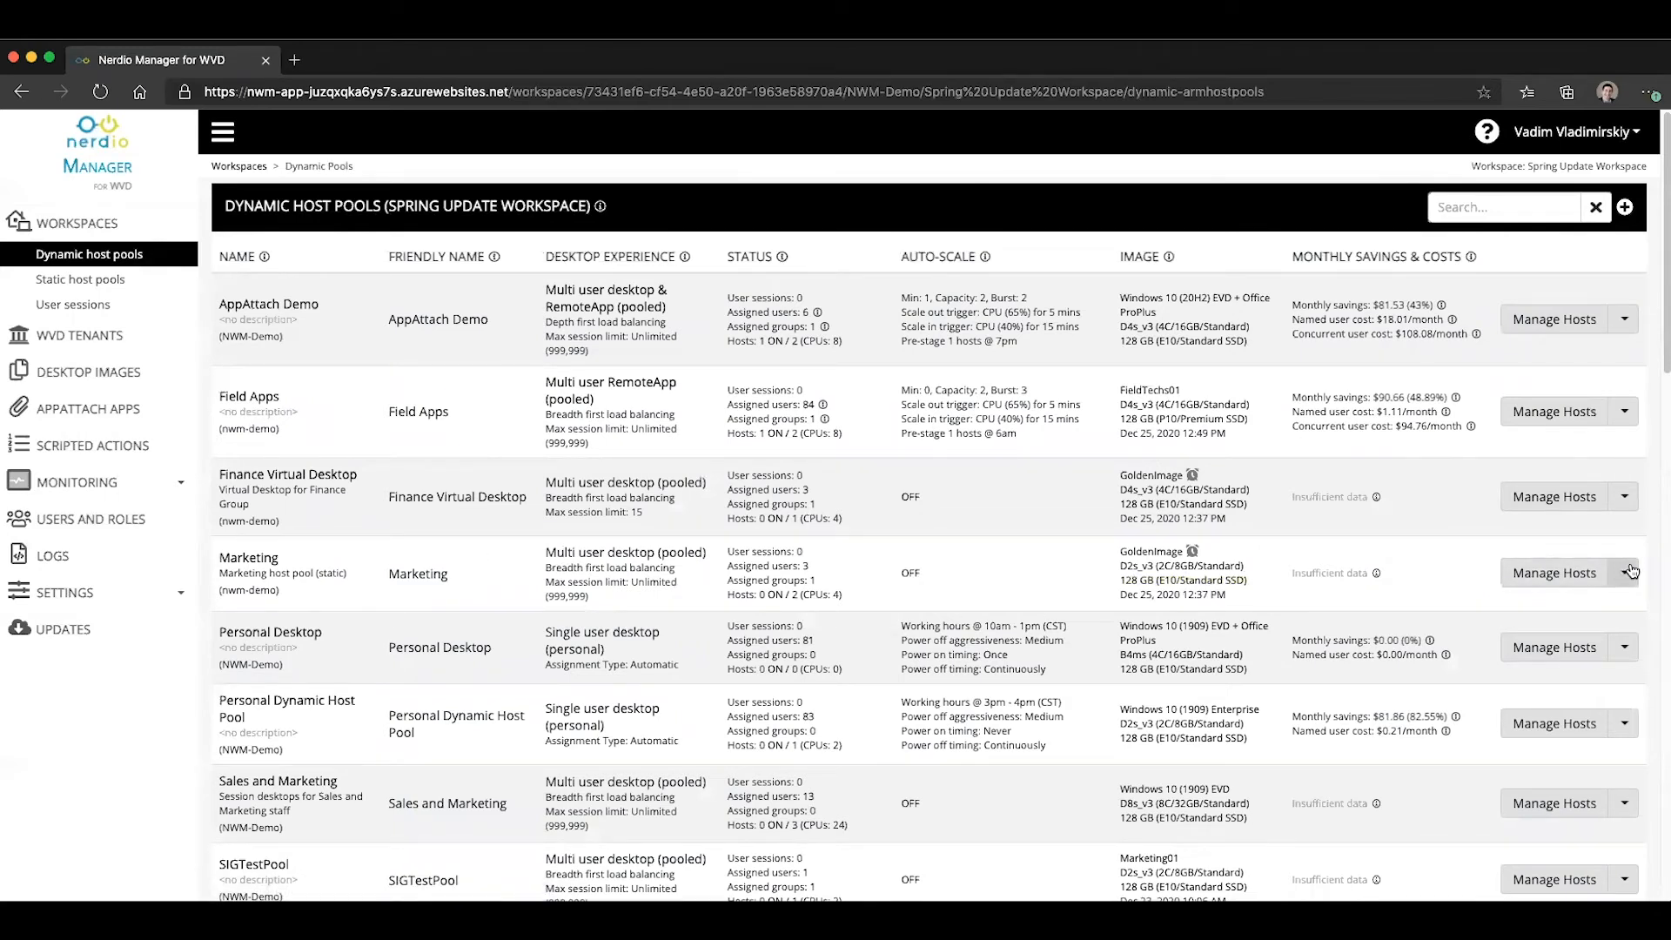
click(1627, 573)
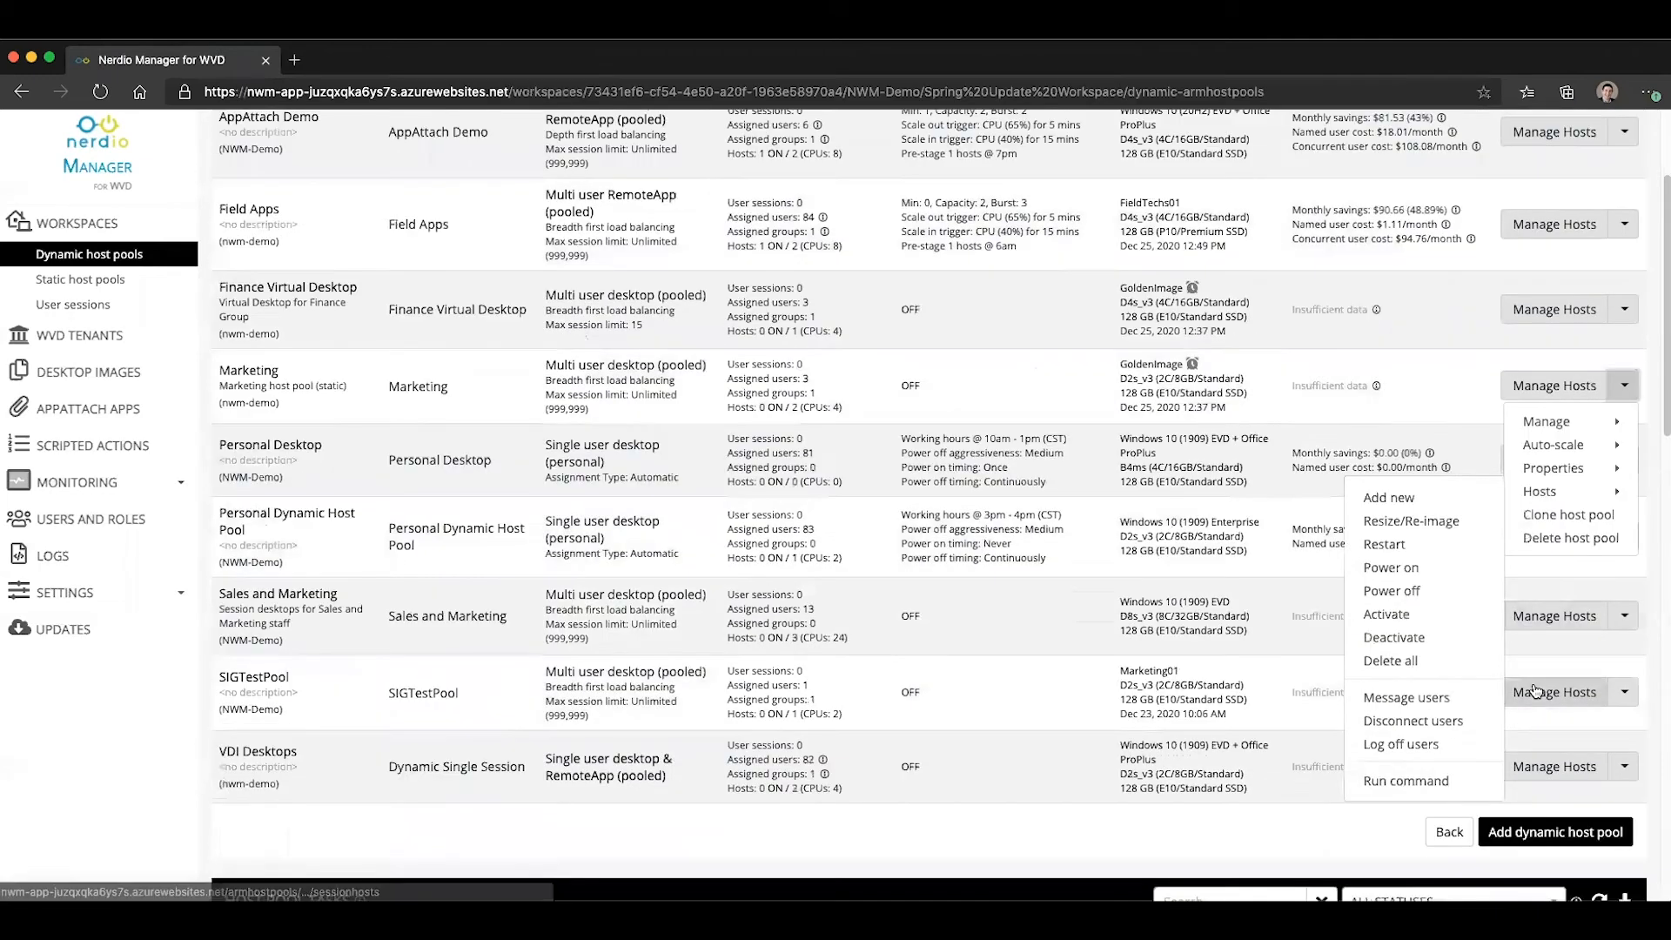
- Run a command on all Marketing hosts with screen capture protection, in groups of 5
click(1406, 780)
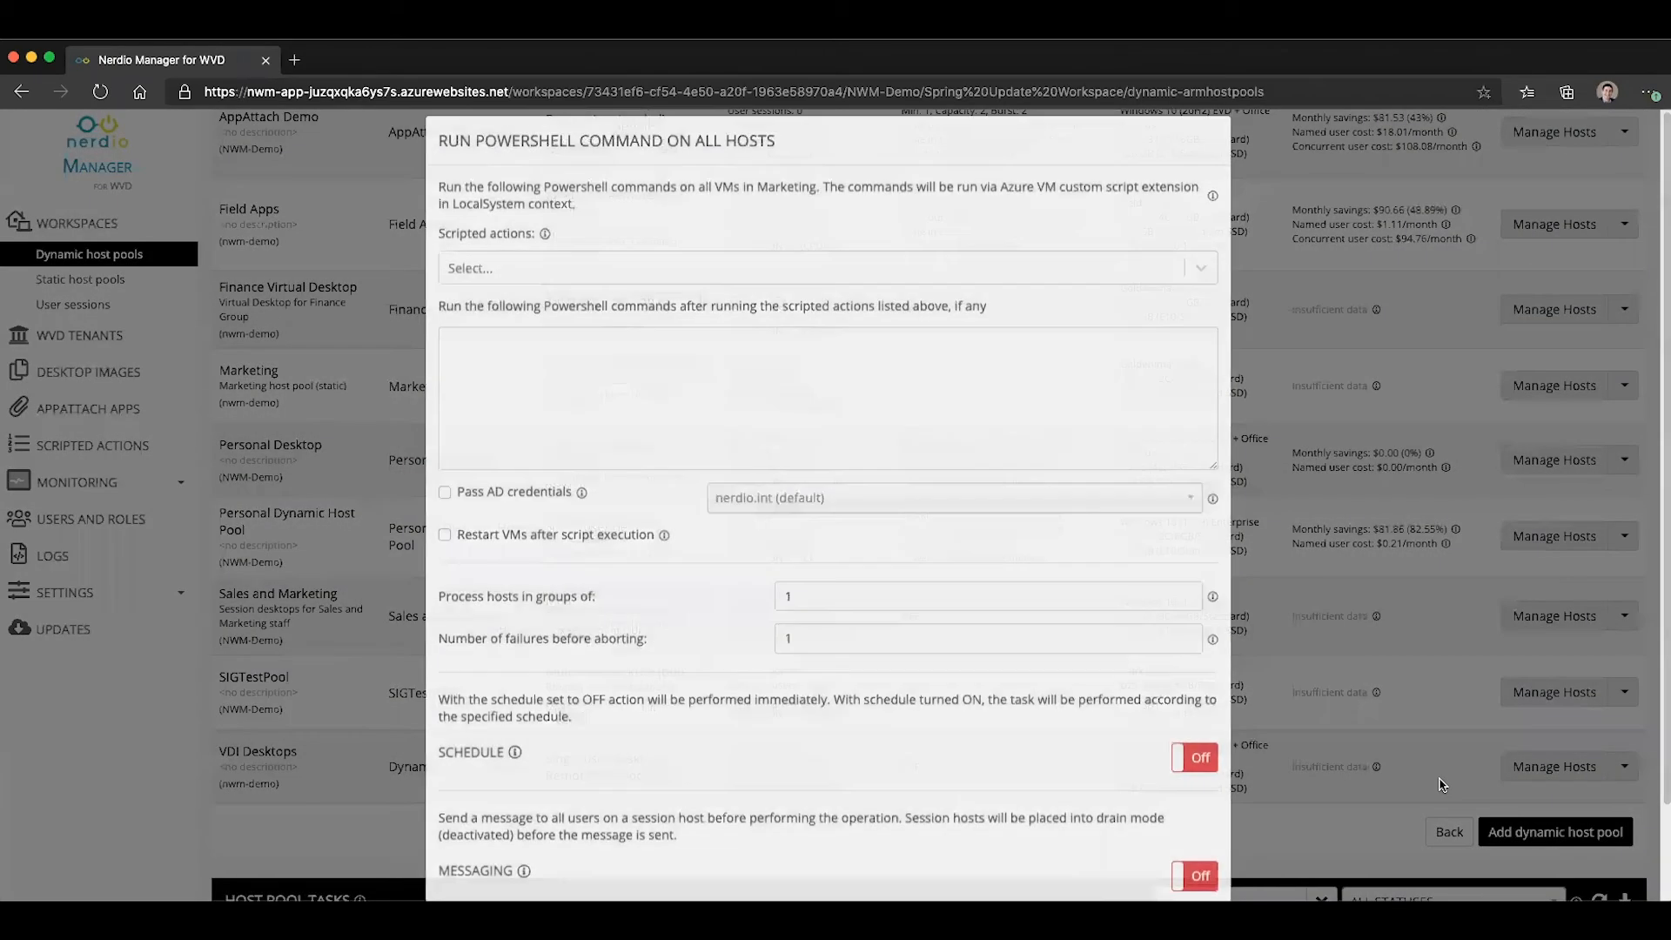
click(826, 267)
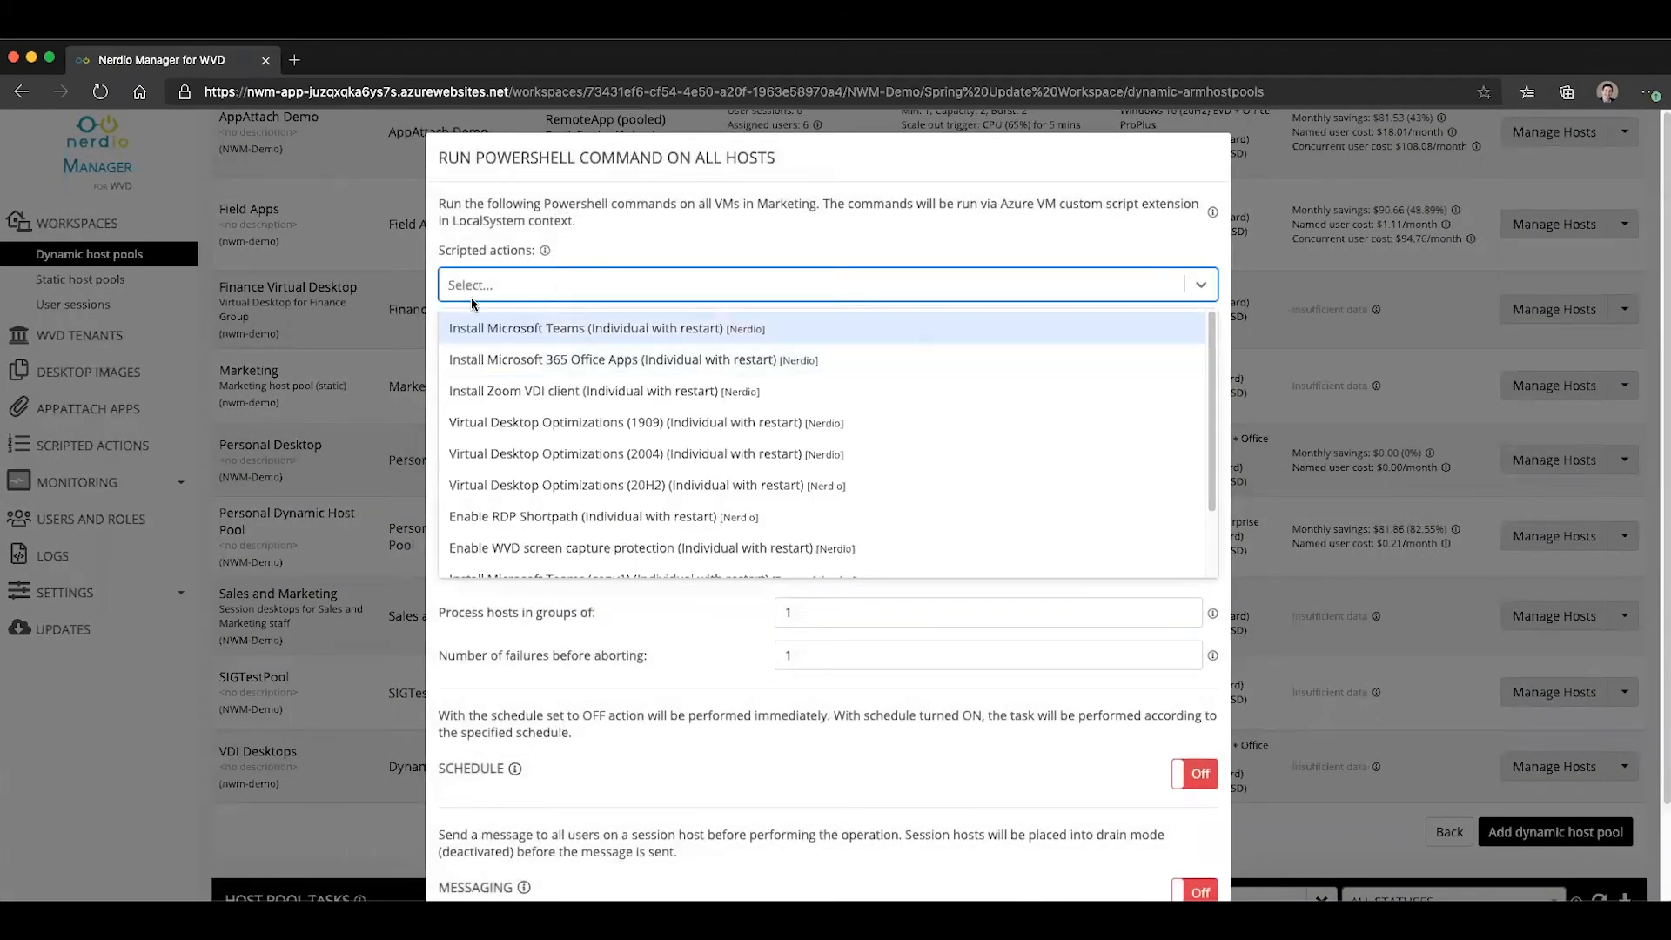
scroll(down, 3)
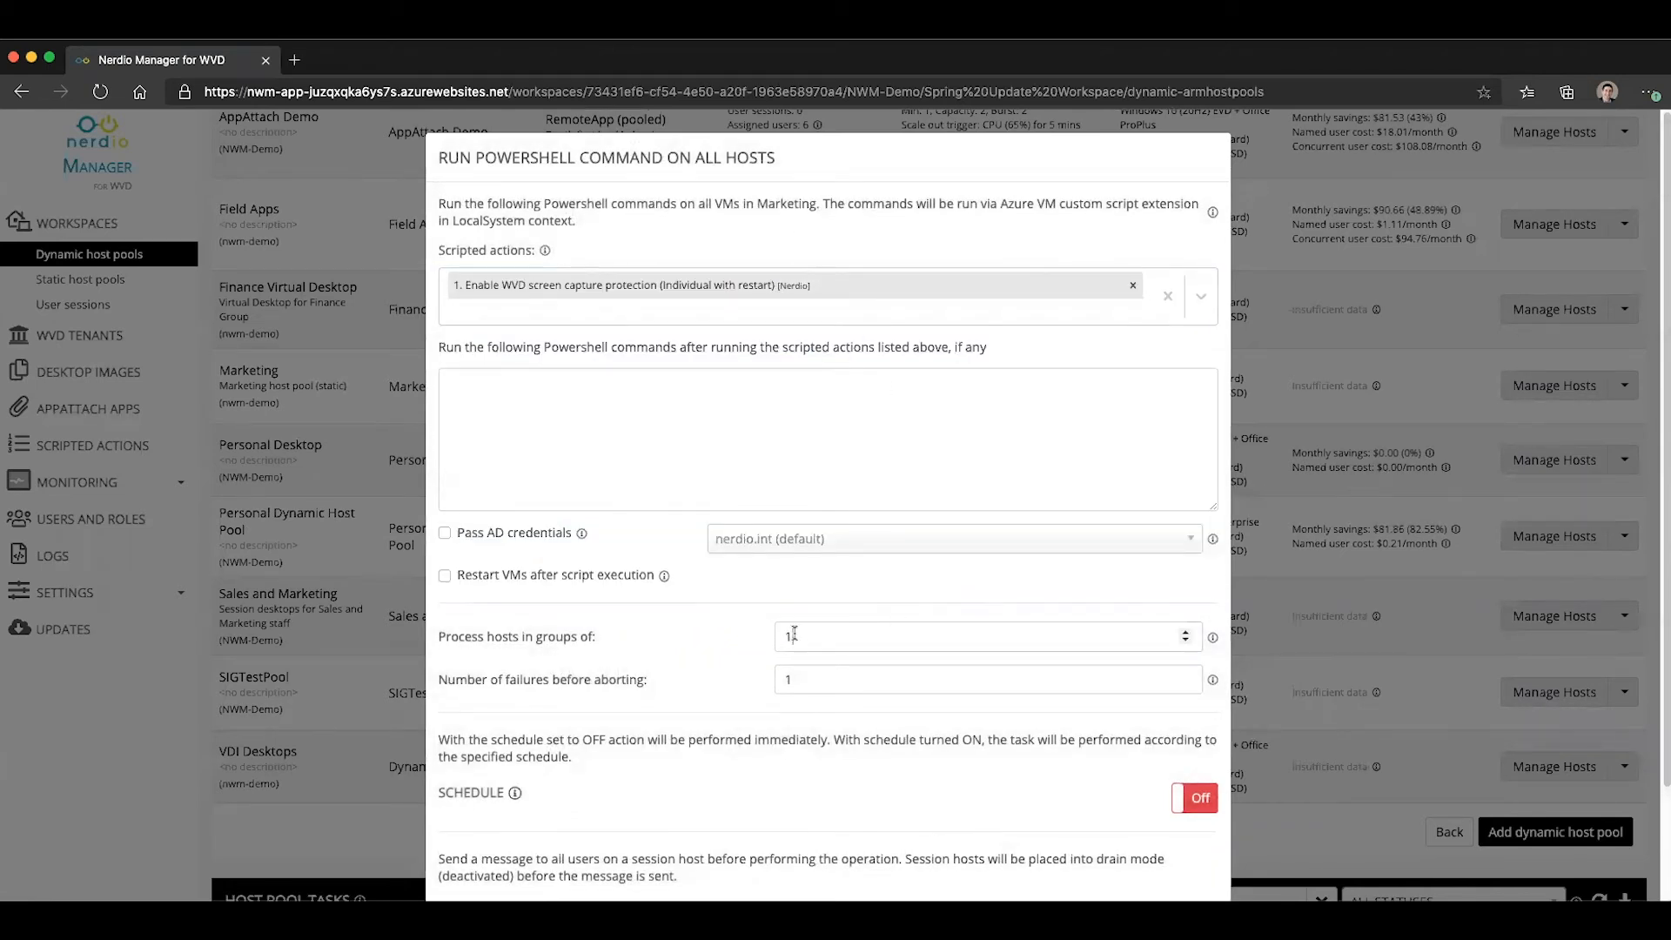
text(5)
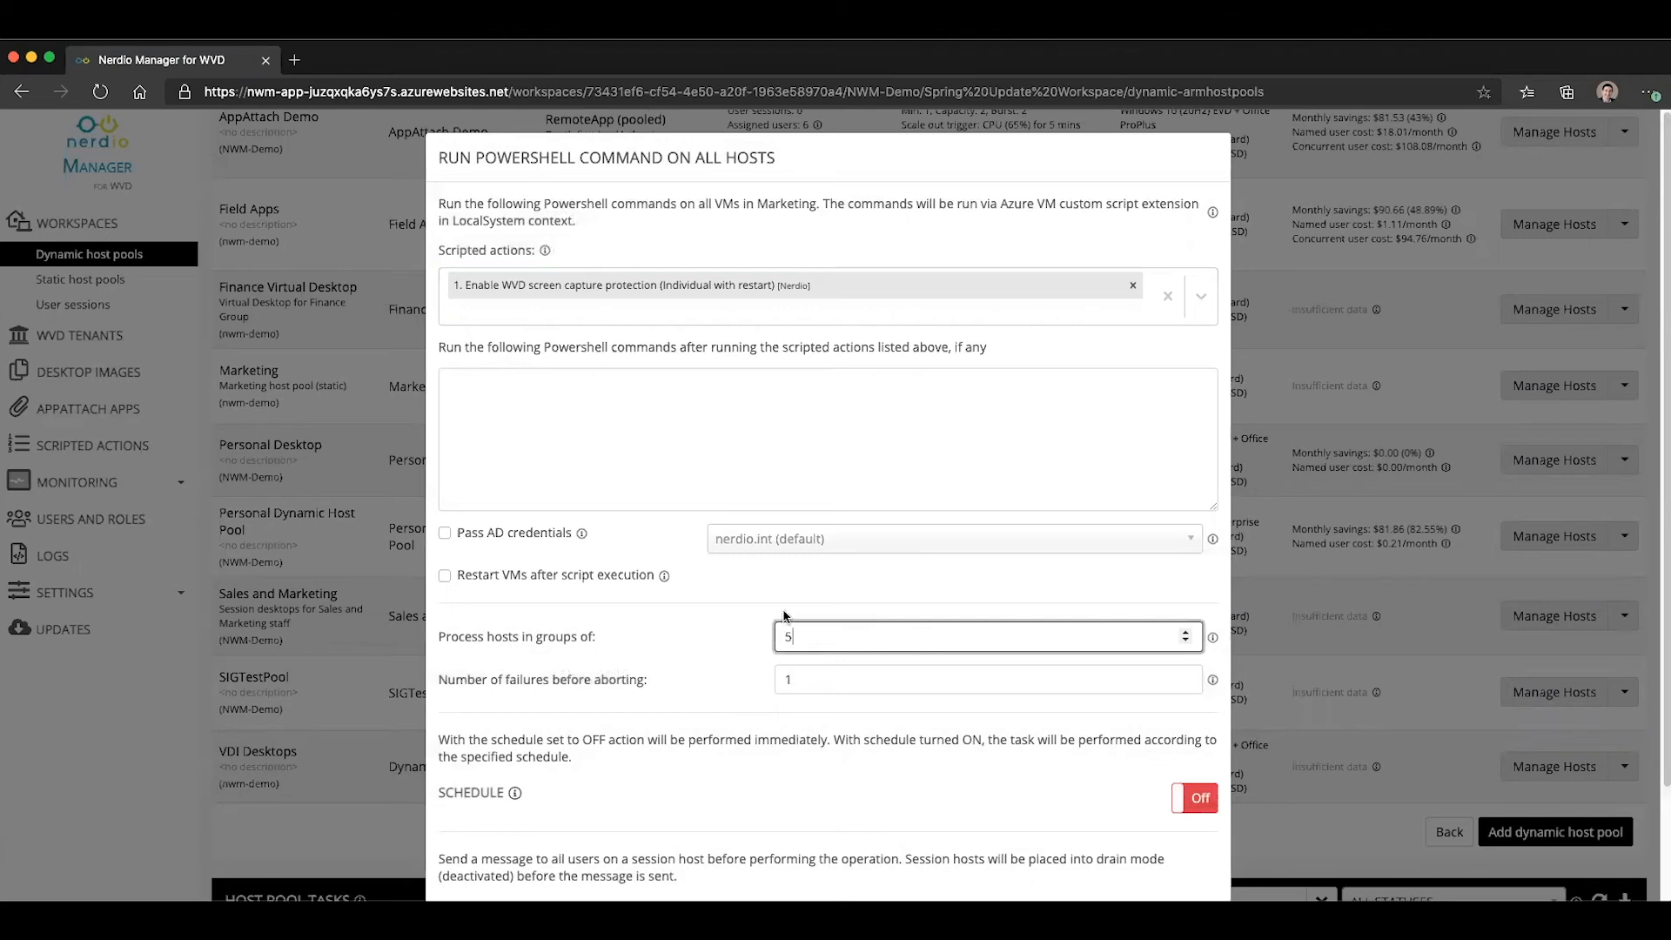
mouse_move(741, 582)
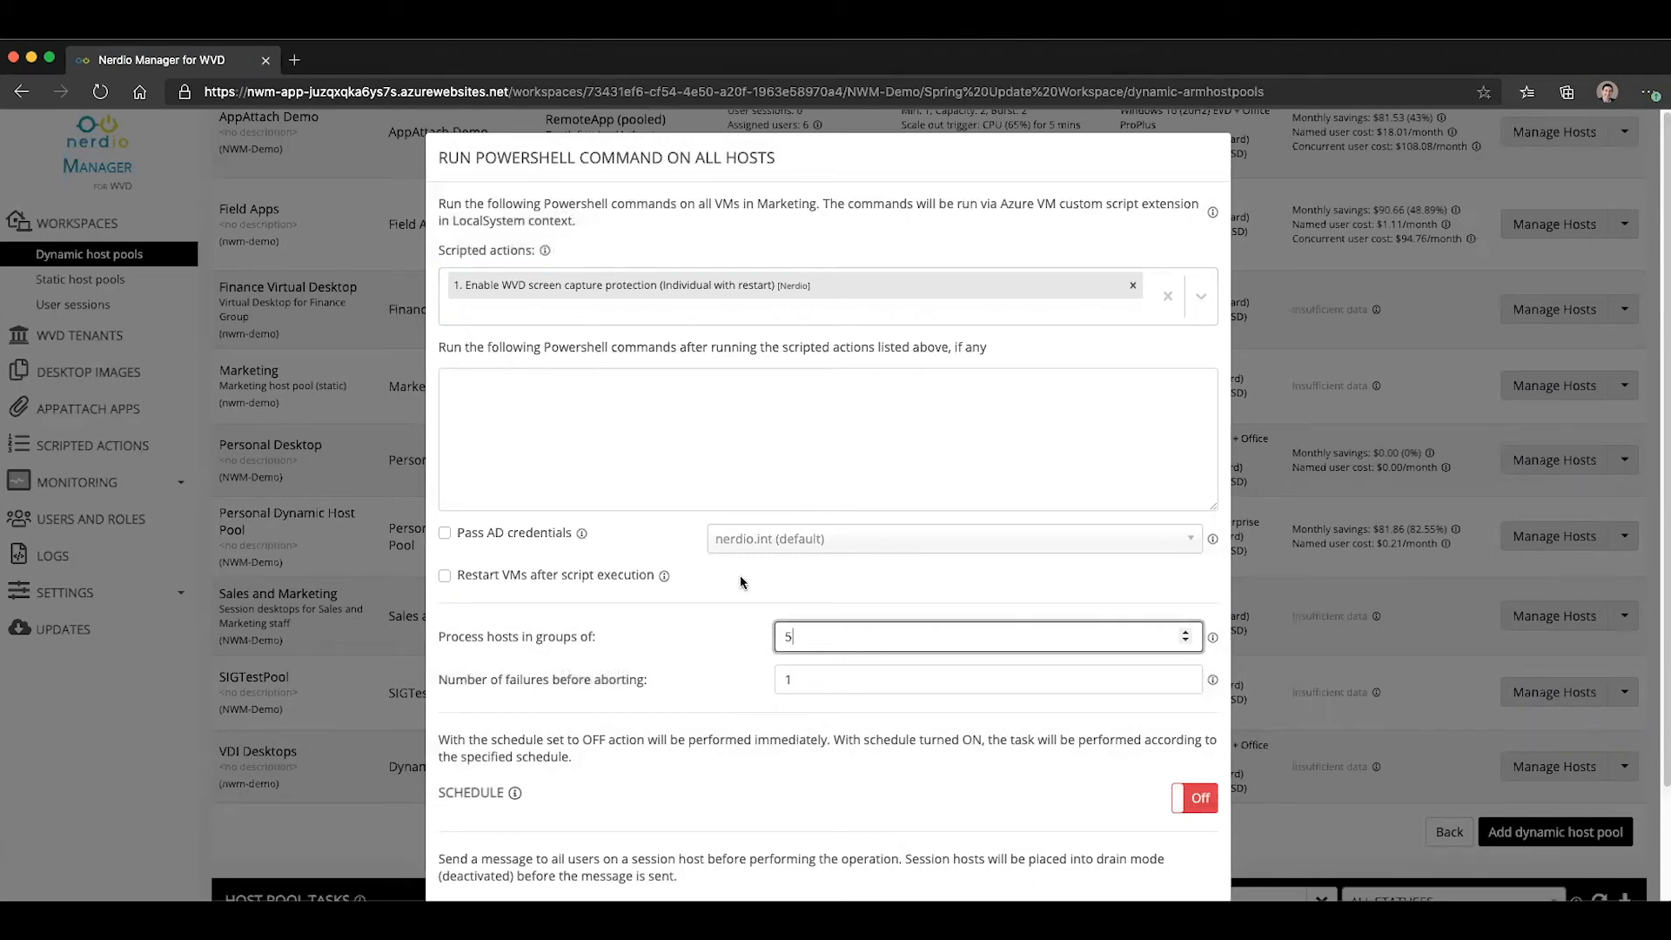
scroll(down, 3)
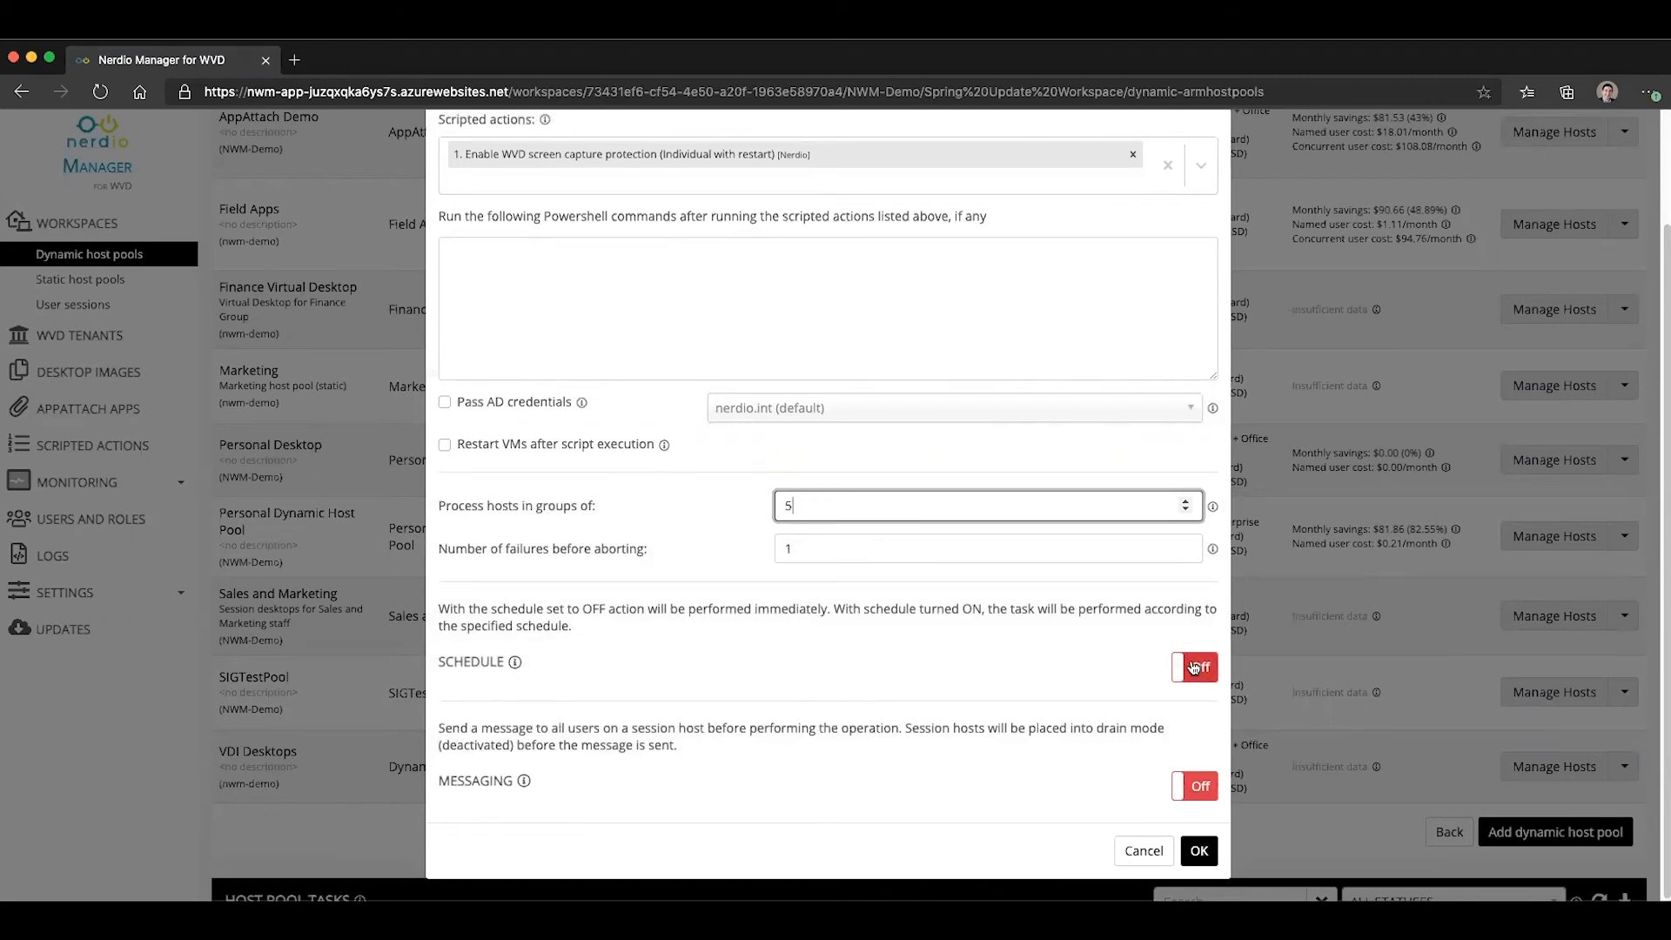
- Turn scheduling on and change the start date toward 01/01/2021
click(1193, 666)
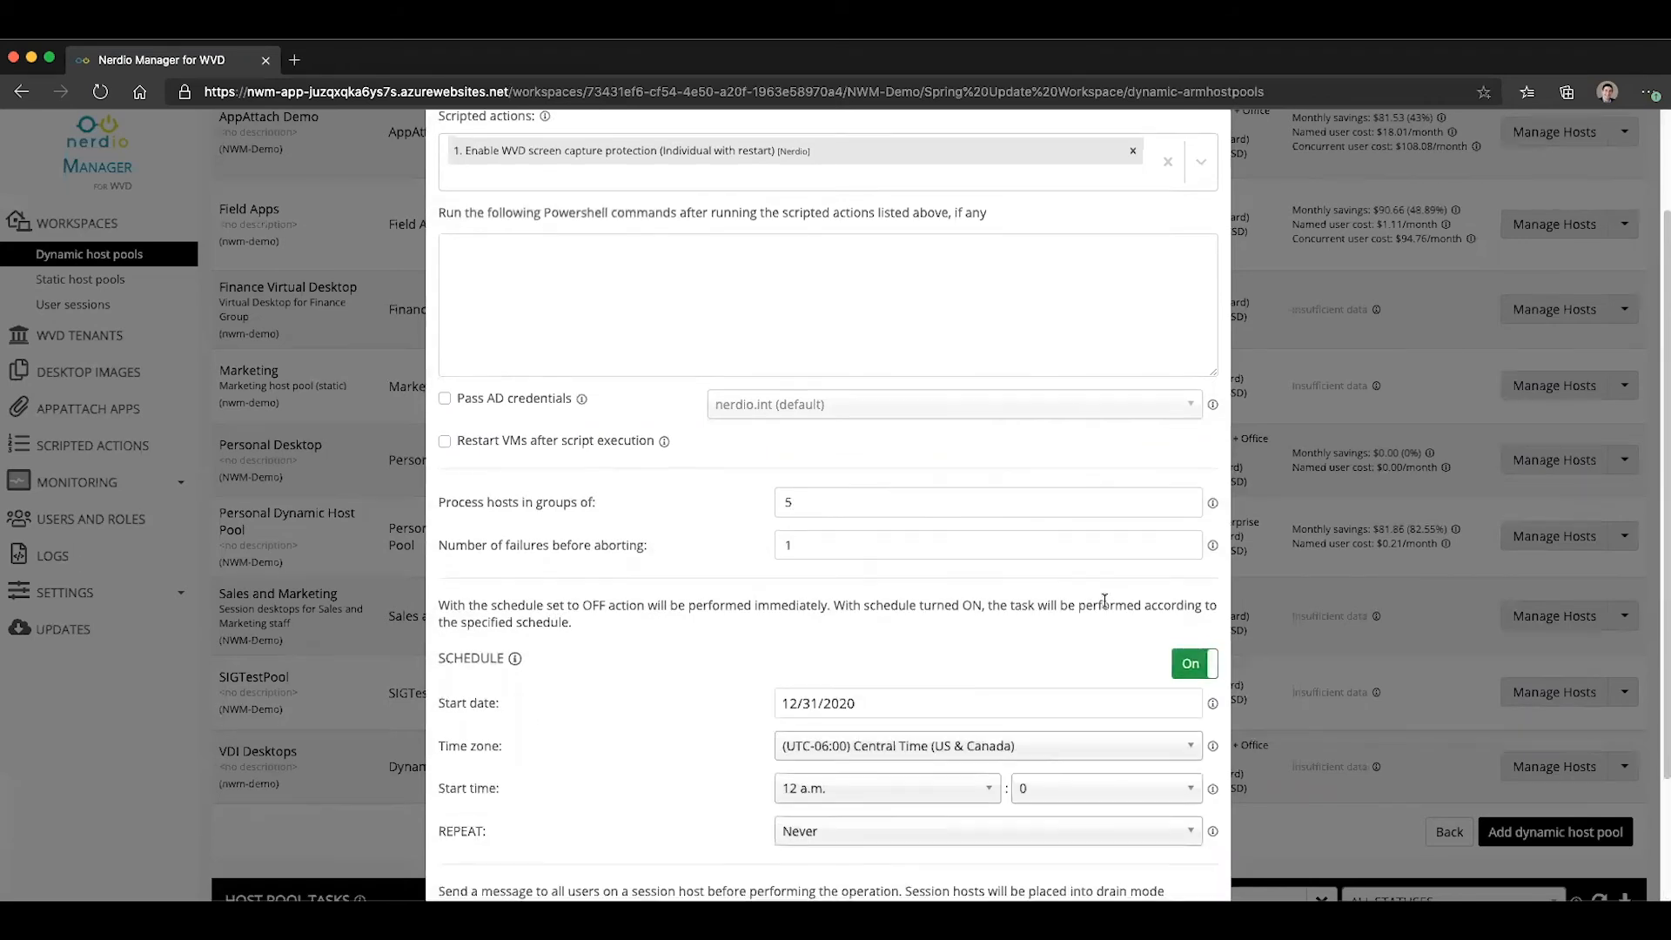
click(884, 623)
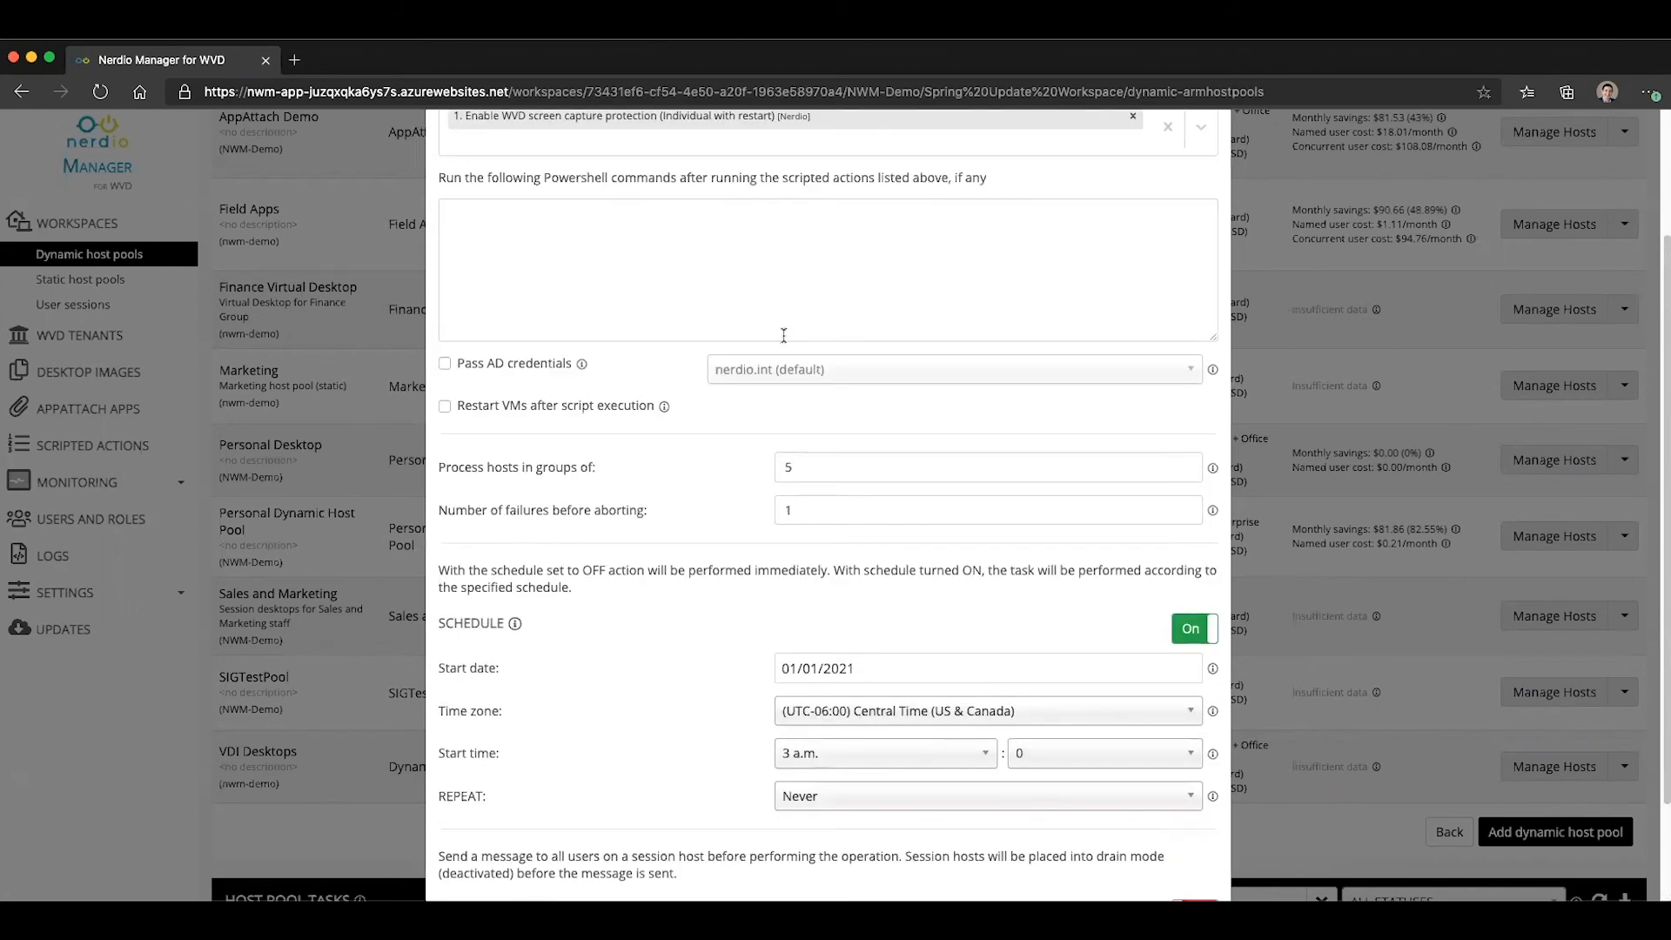
mouse_move(356, 172)
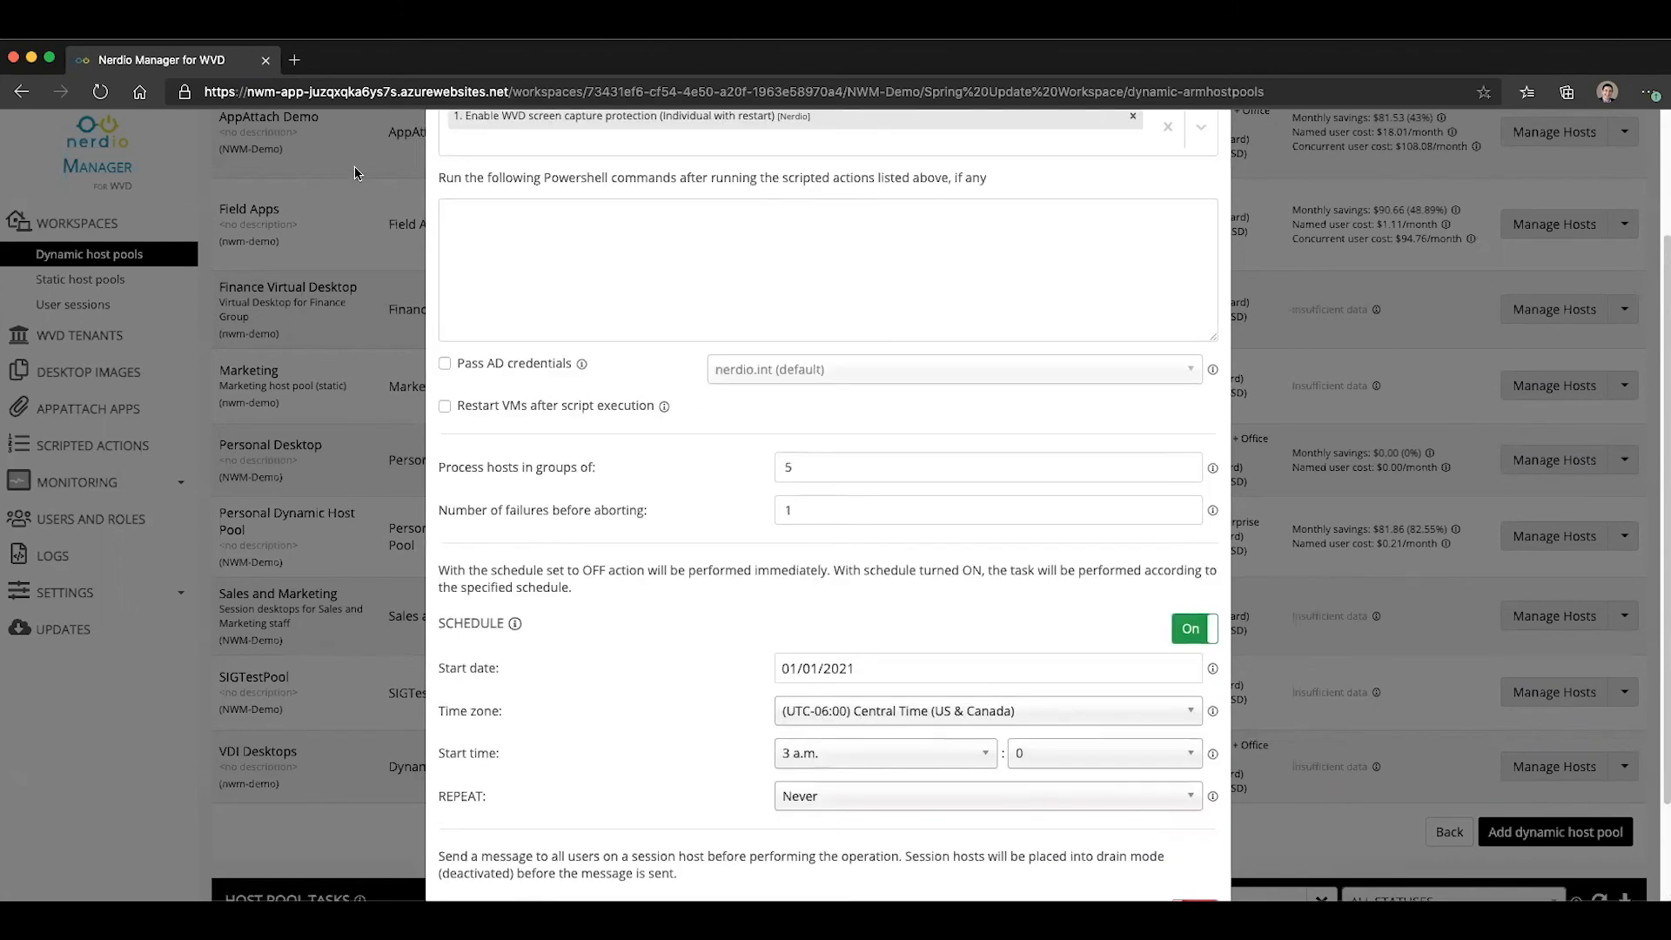